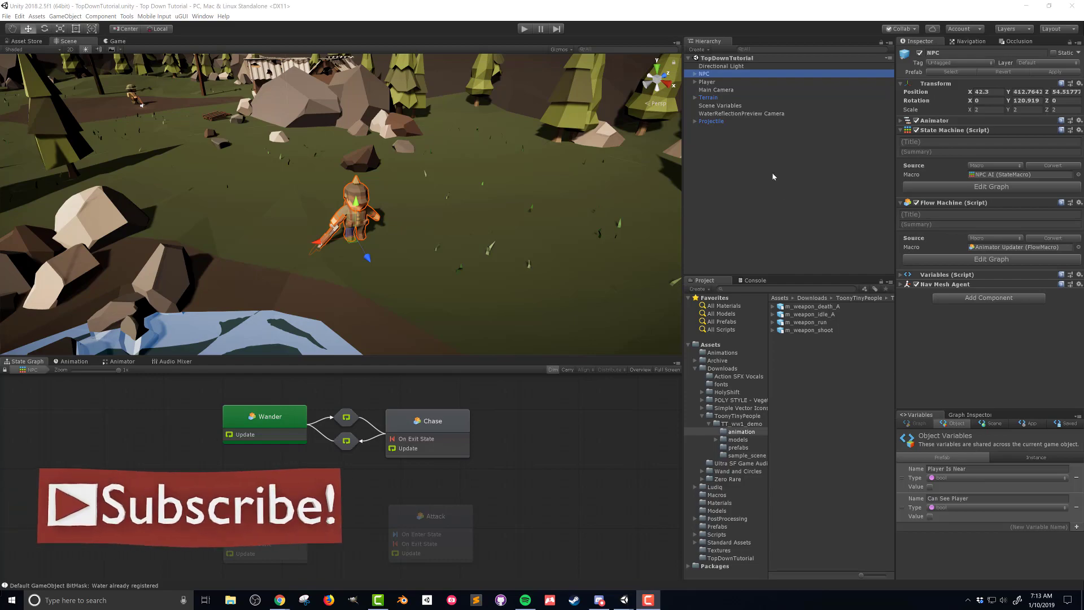
pyautogui.moveTo(771, 173)
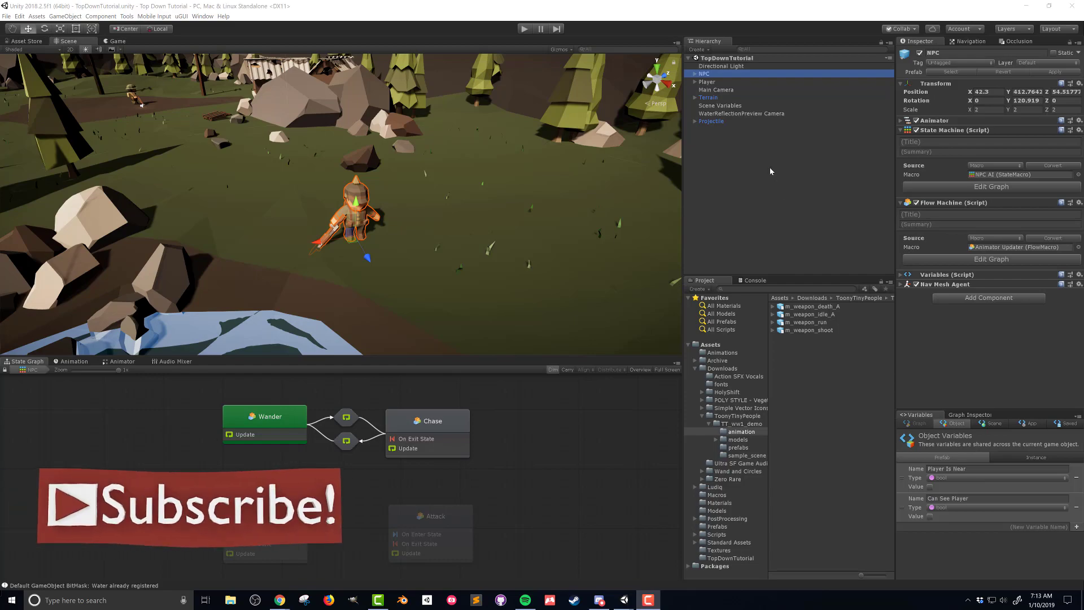
# Step: Tag the Projectile object with the Projectile tag
pyautogui.click(710, 131)
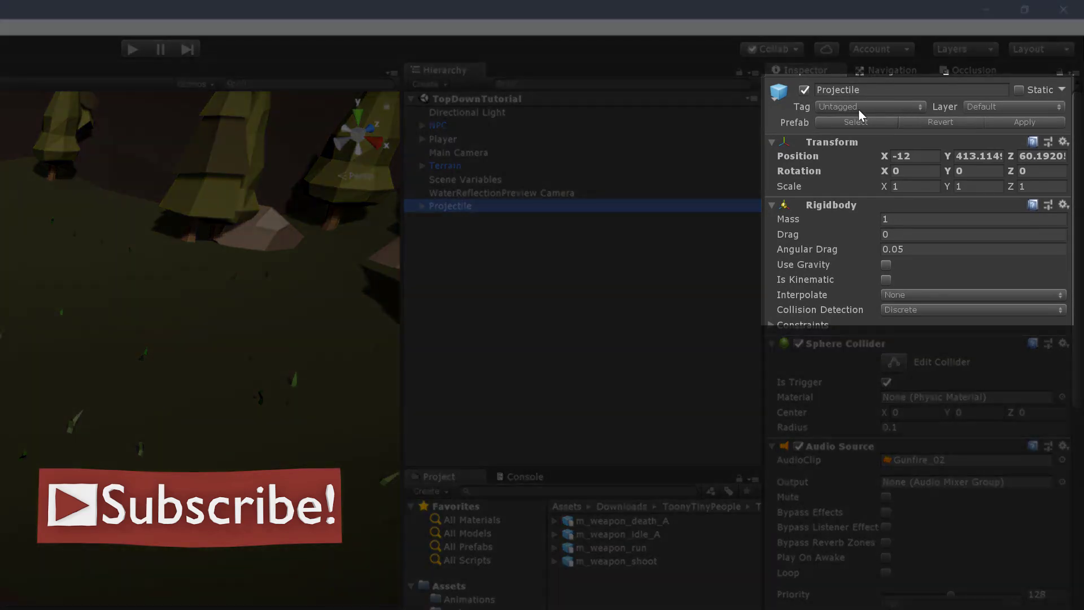
pyautogui.click(869, 106)
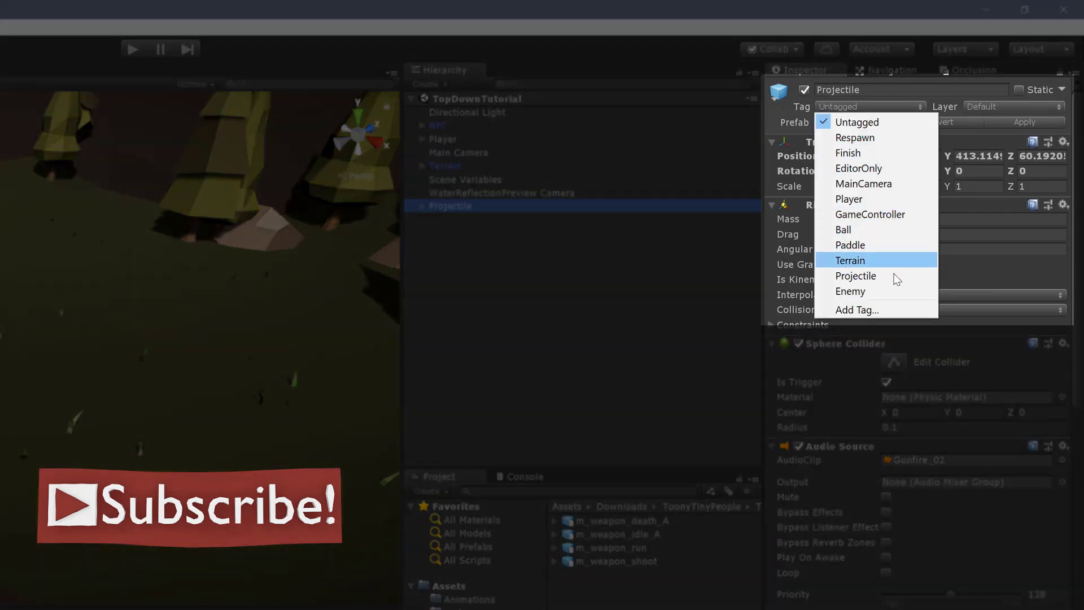
pyautogui.moveTo(896, 275)
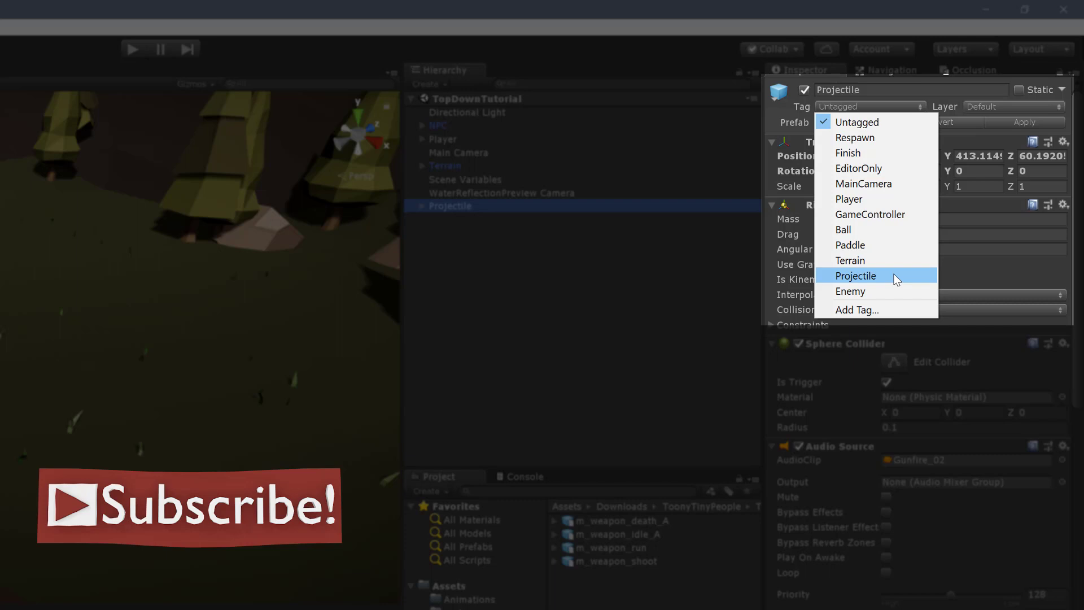
pyautogui.click(856, 275)
pyautogui.write('capsul')
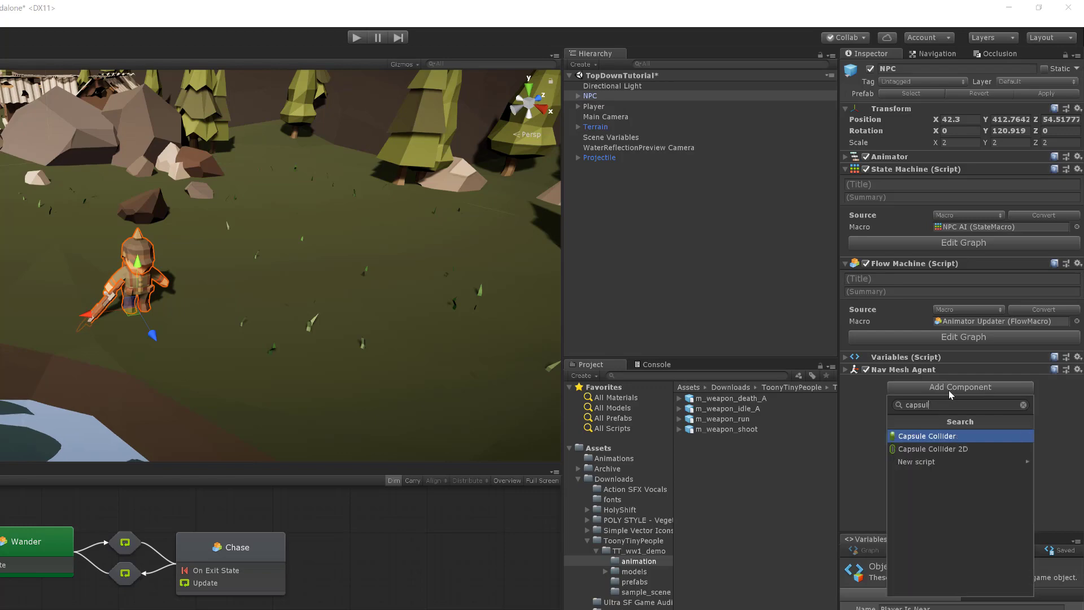
# Step: Add a trigger Capsule Collider to the NPC with centre Y 0.82, height 2.1 and radius 0.73
pyautogui.click(925, 436)
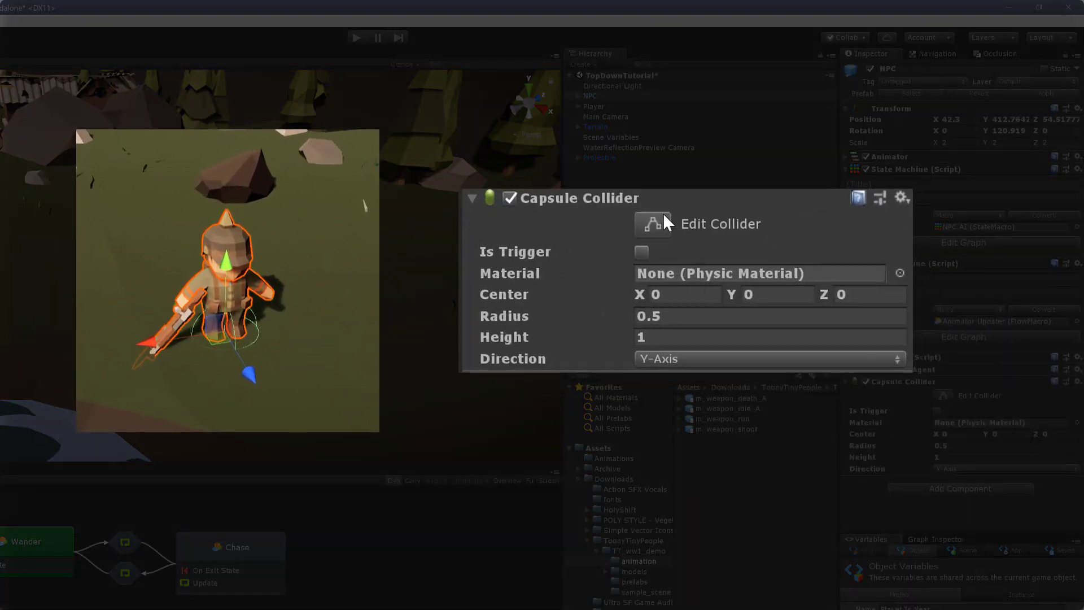
pyautogui.moveTo(736, 300)
pyautogui.write('2.1')
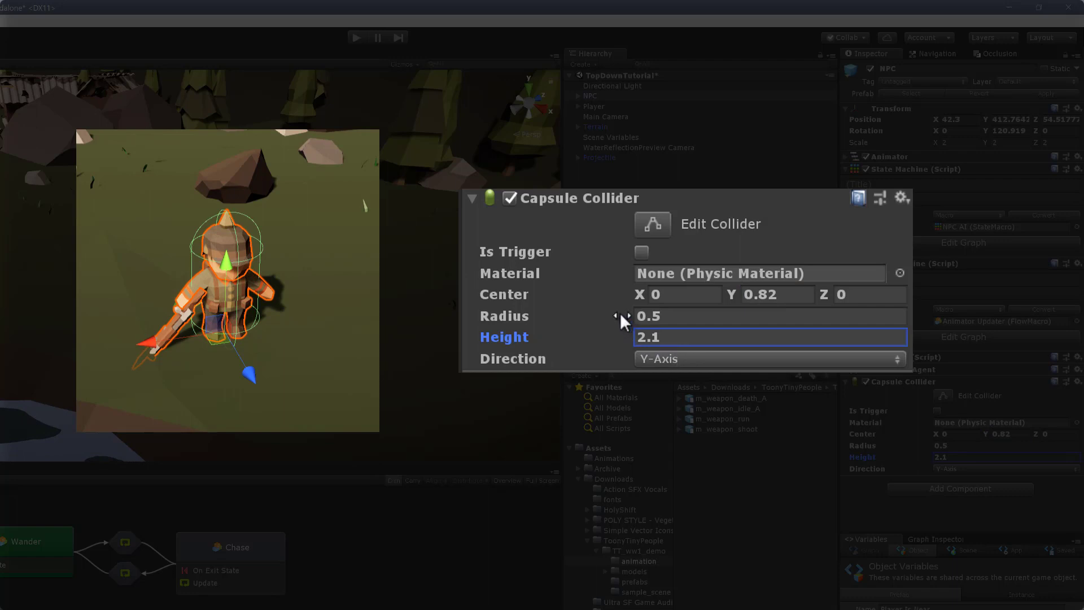
pyautogui.click(769, 316)
pyautogui.write('0.73')
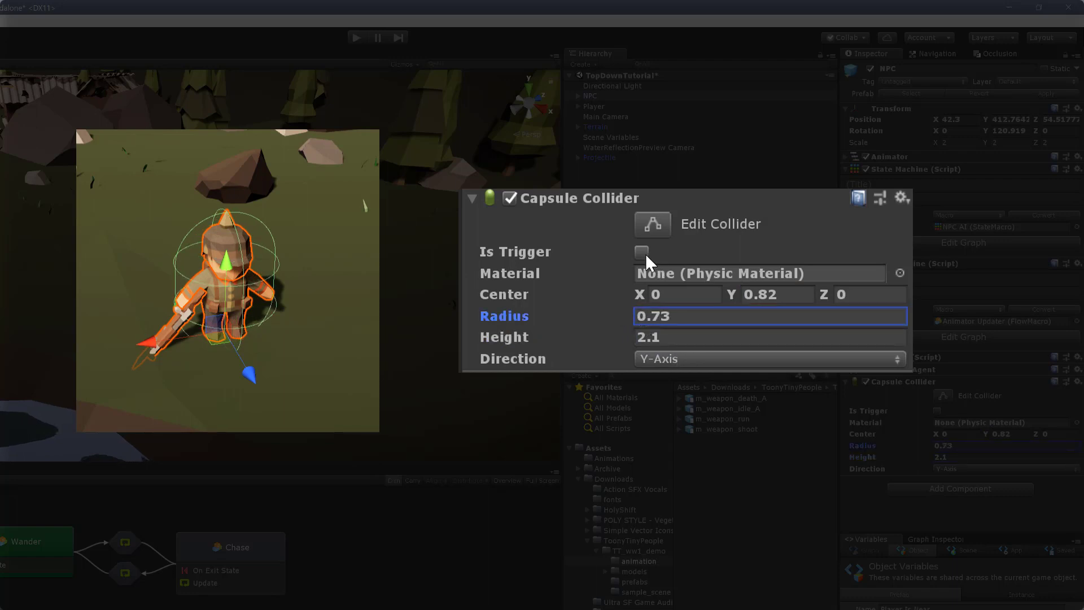
pyautogui.click(641, 252)
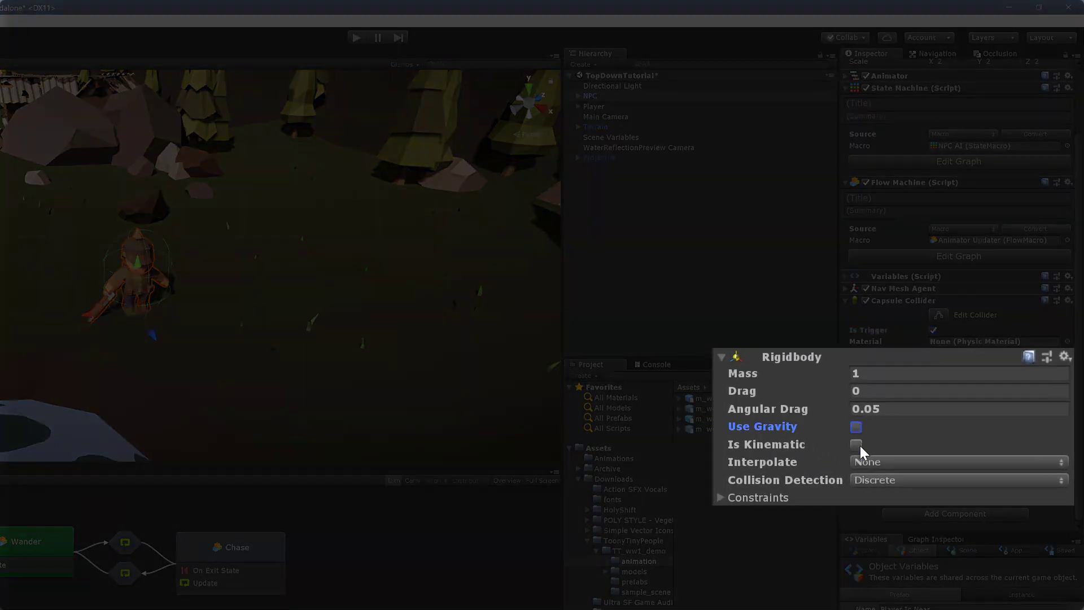
# Step: Make the NPC's Rigidbody kinematic and not affected by gravity
pyautogui.click(856, 445)
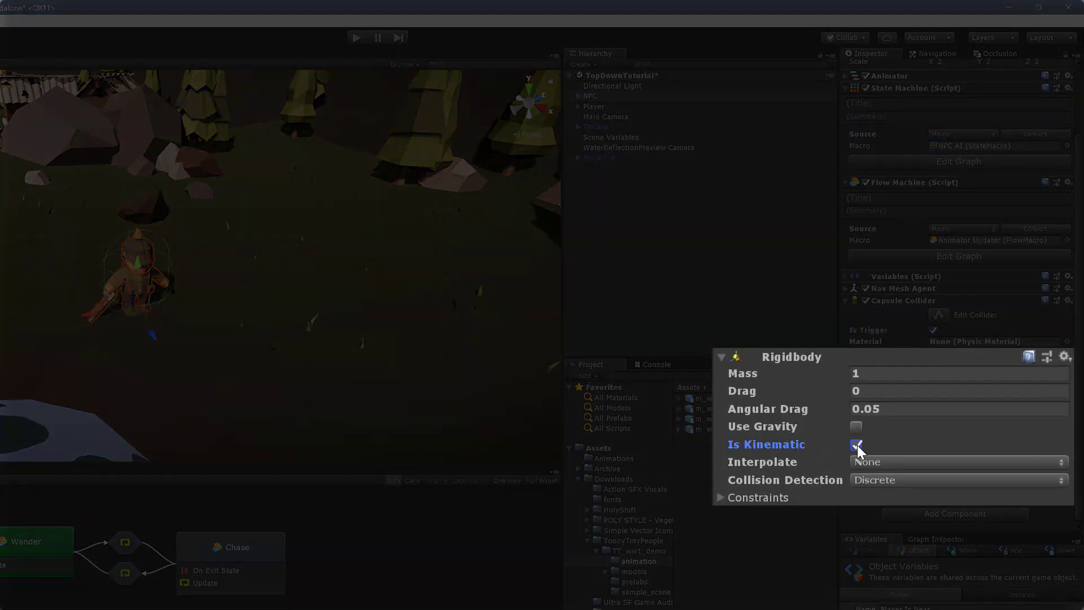
pyautogui.click(856, 445)
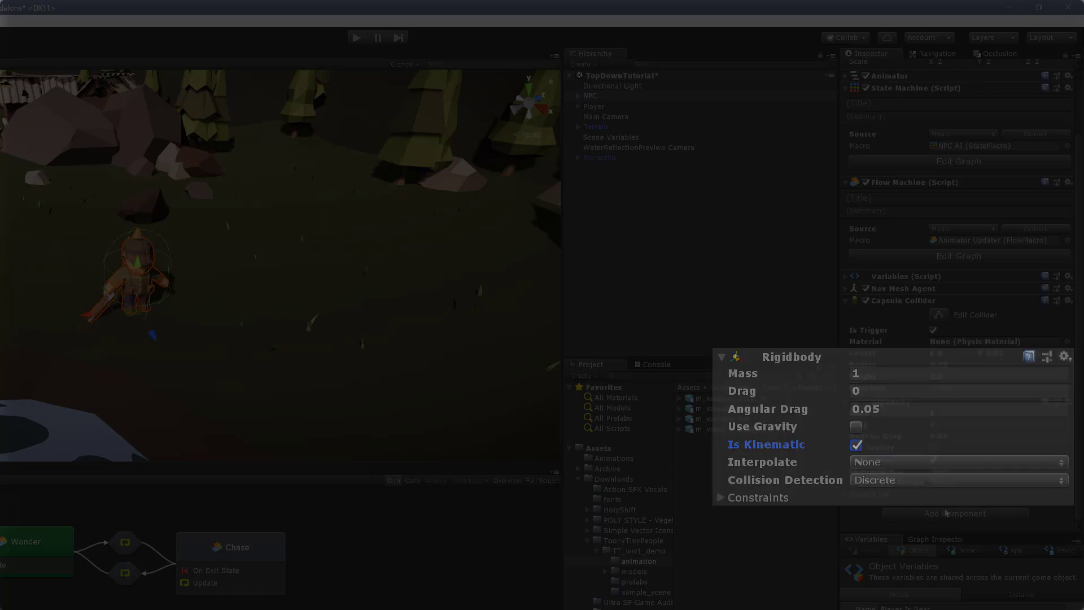
# Step: Add an Audio Source component to the NPC and adjust its playback setting
pyautogui.write('audi')
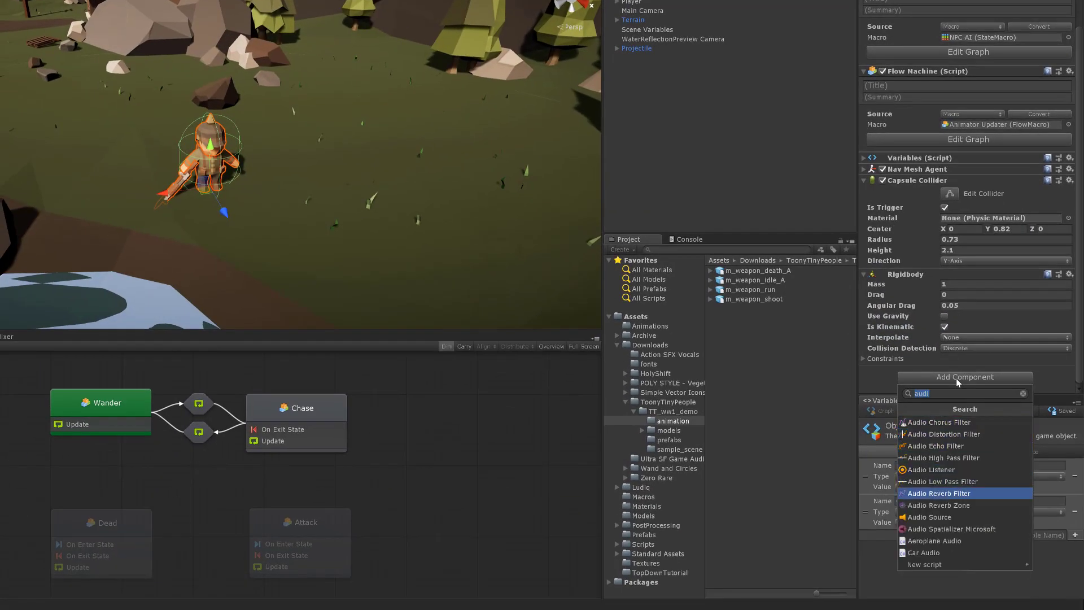
pyautogui.click(925, 517)
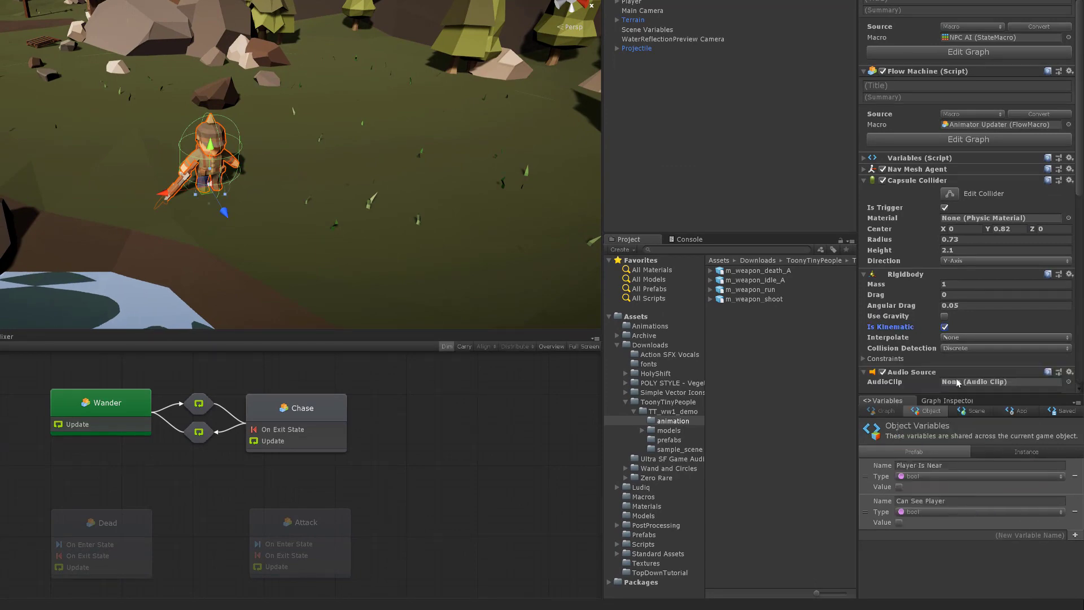
pyautogui.scroll(-3)
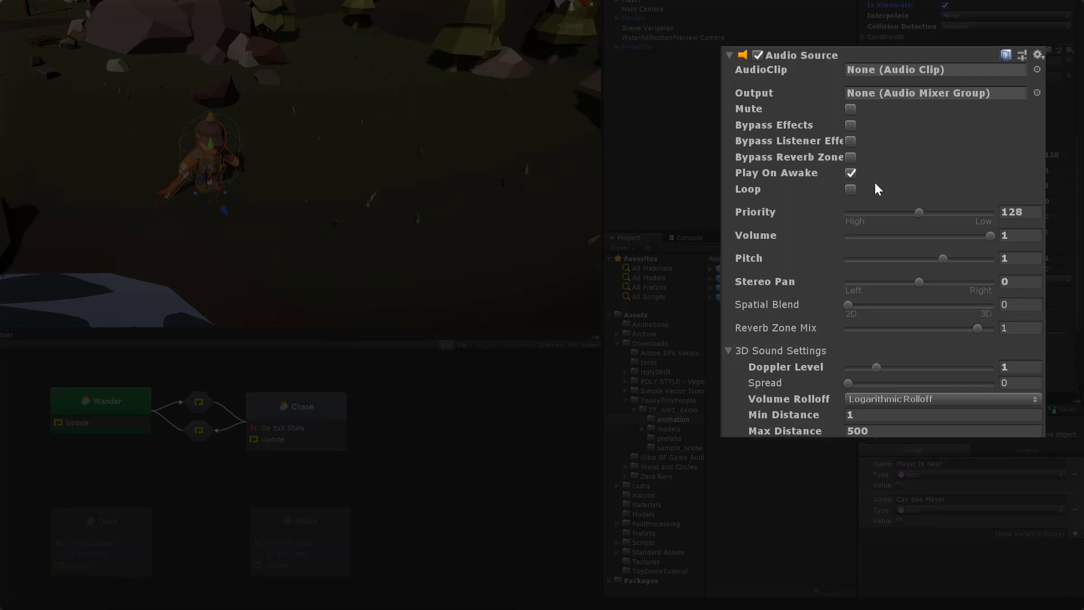
pyautogui.click(850, 172)
pyautogui.write('health')
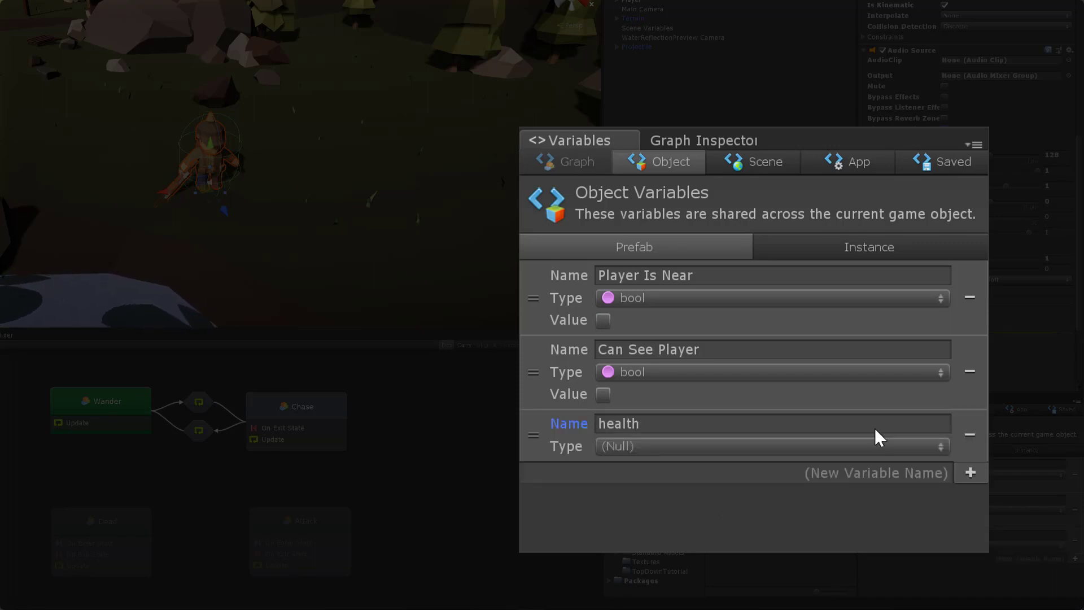
# Step: Make the health object variable an int with starting value 15
pyautogui.click(769, 446)
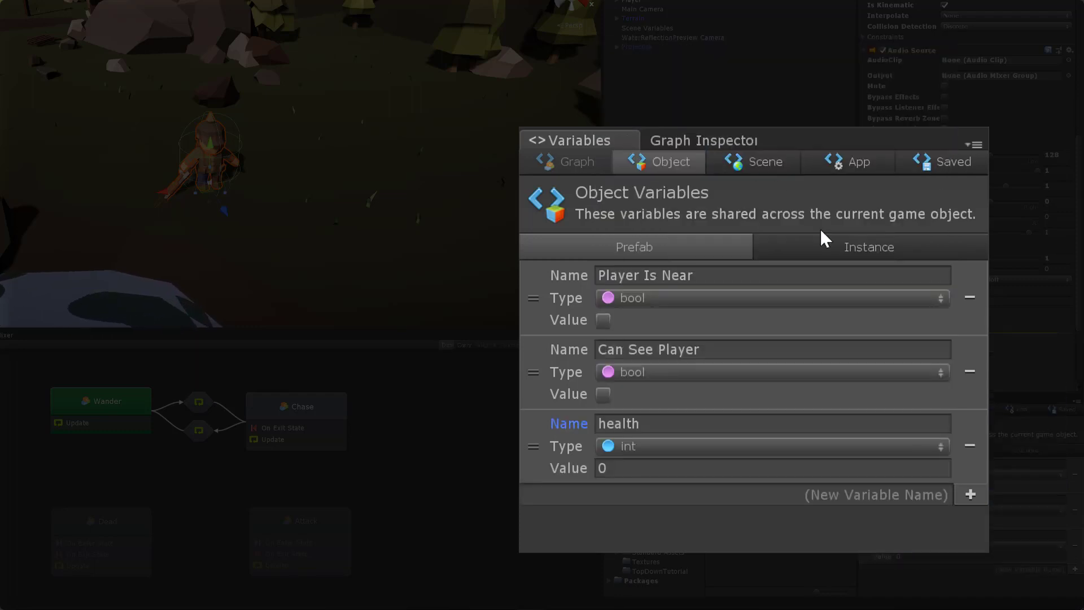
pyautogui.click(772, 468)
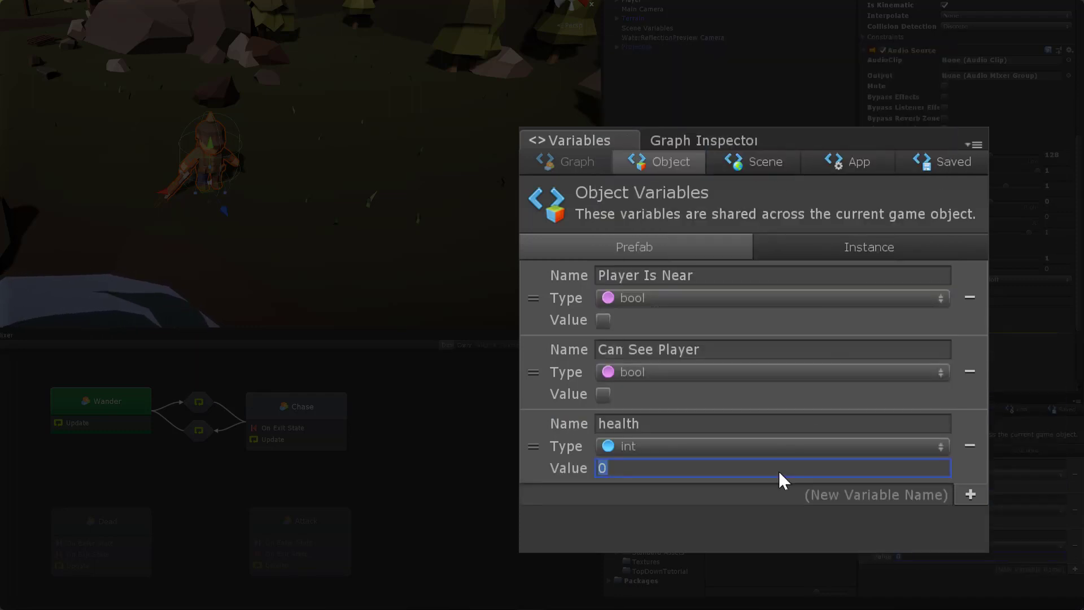
pyautogui.write('15')
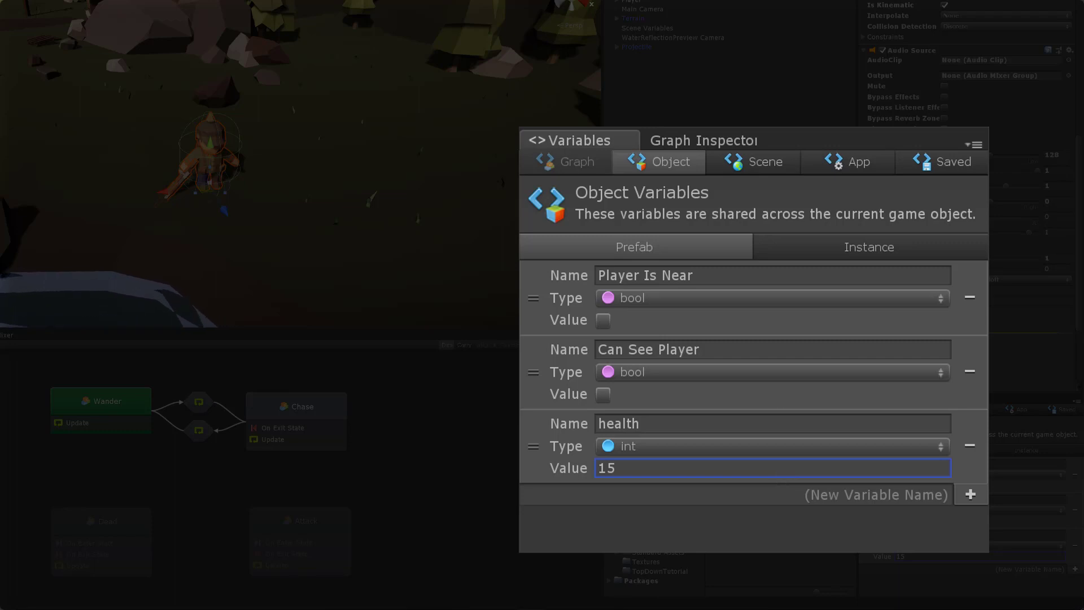
# Step: Add an isDead object variable of type bool
pyautogui.write('isDead')
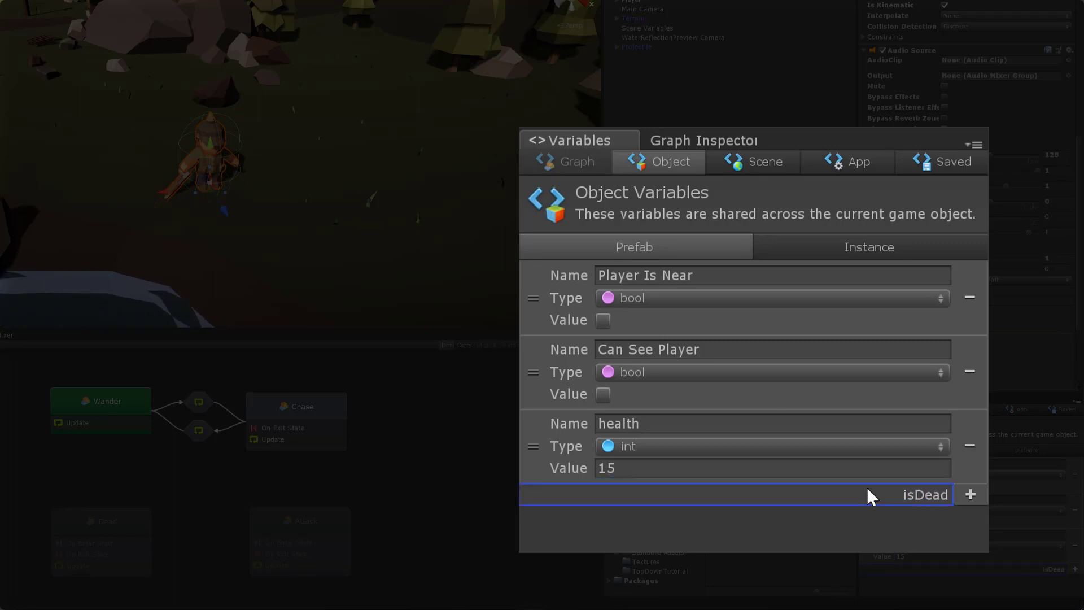
pyautogui.click(969, 494)
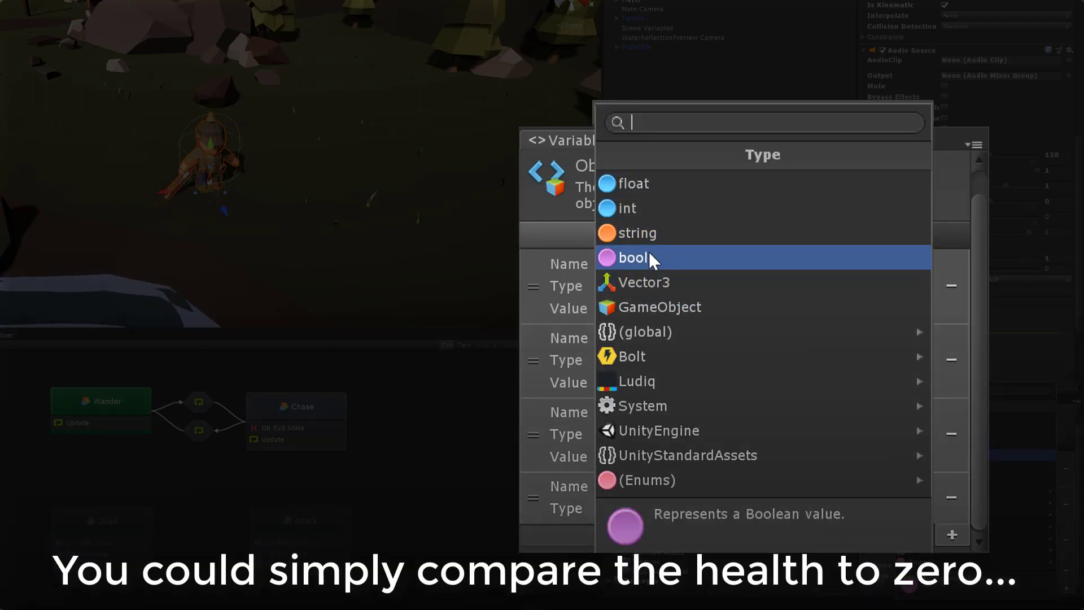
pyautogui.click(631, 258)
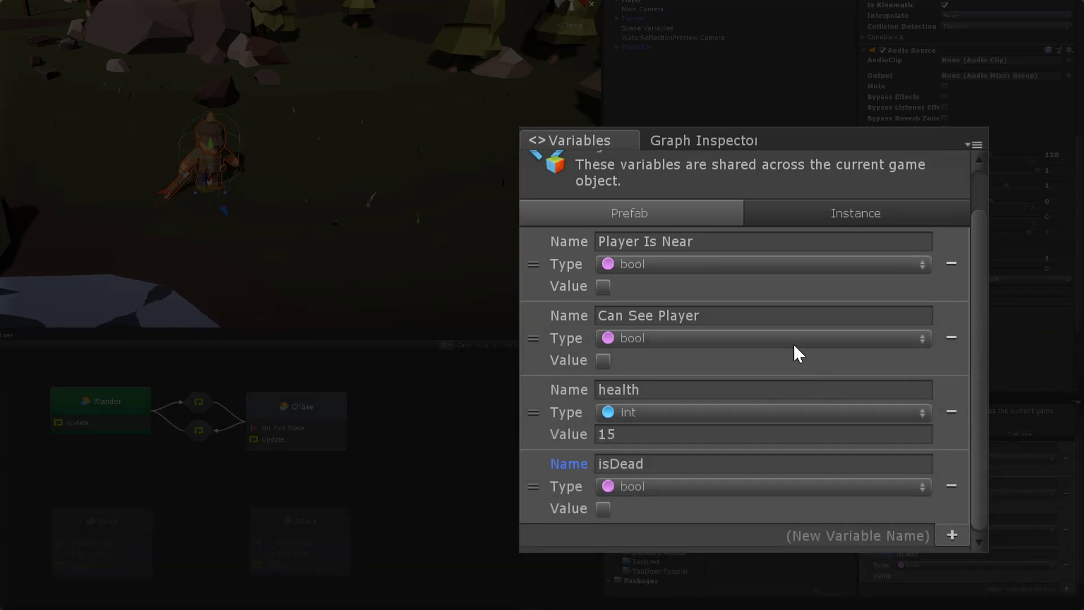
# Step: Create a numeric scene variable named bulletDamage with value 3
pyautogui.click(752, 162)
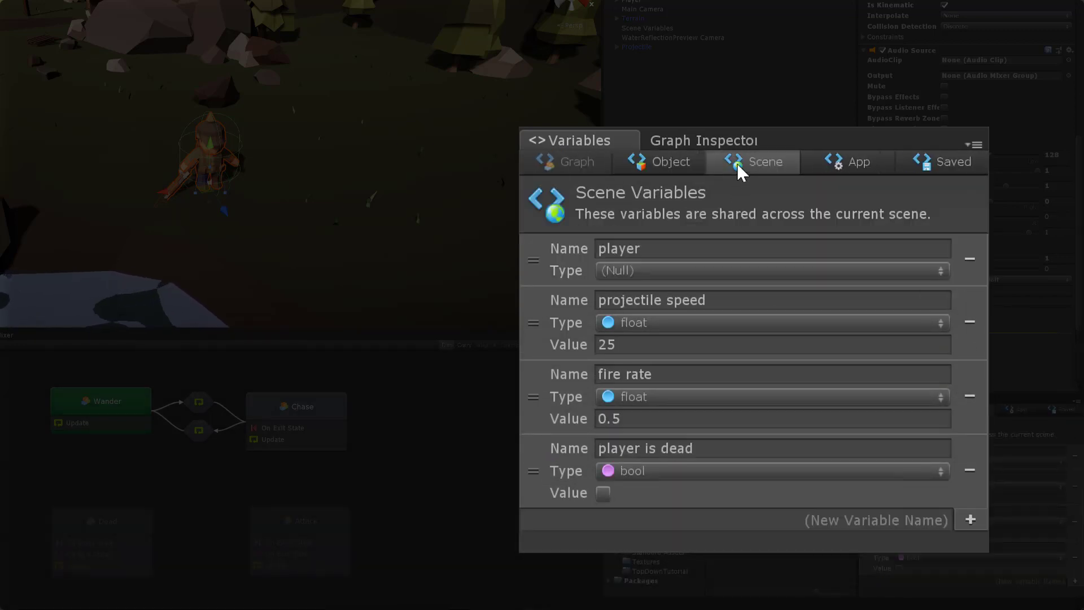
pyautogui.write('bulletDamage')
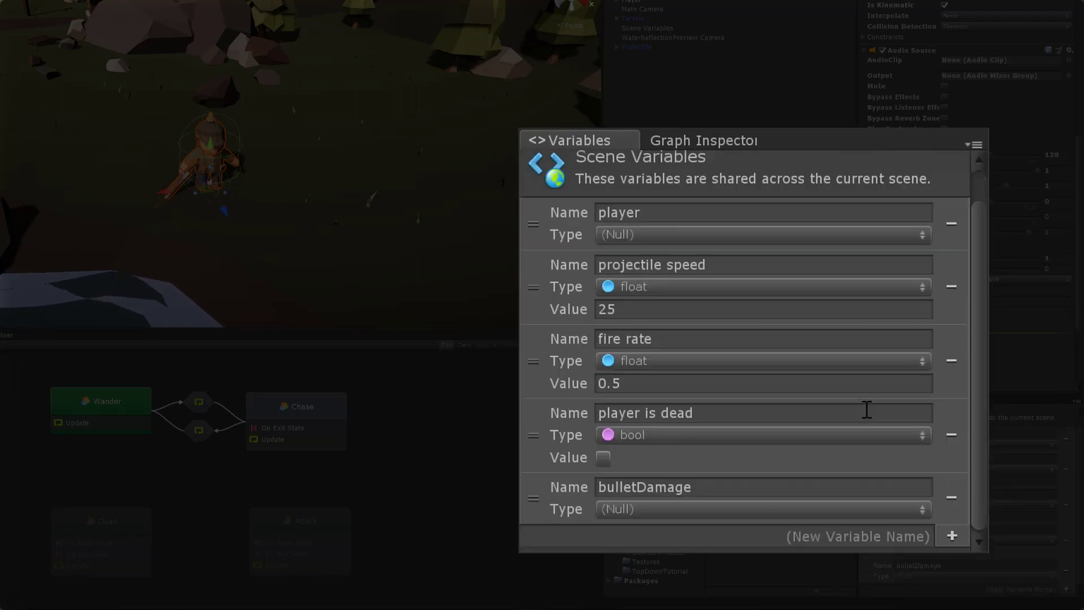
pyautogui.click(760, 509)
pyautogui.write('5')
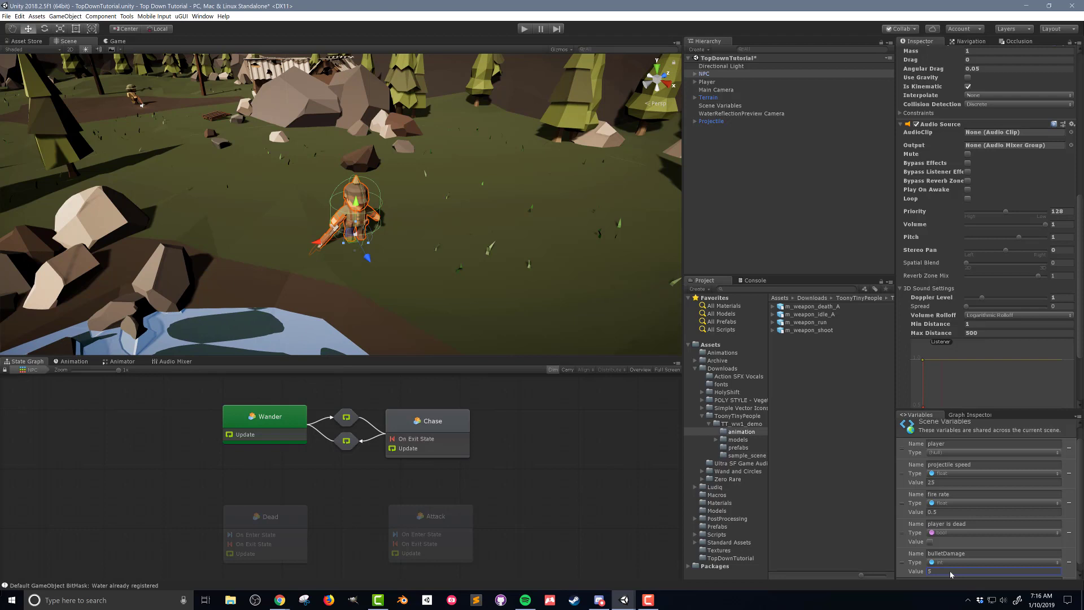
pyautogui.scroll(3)
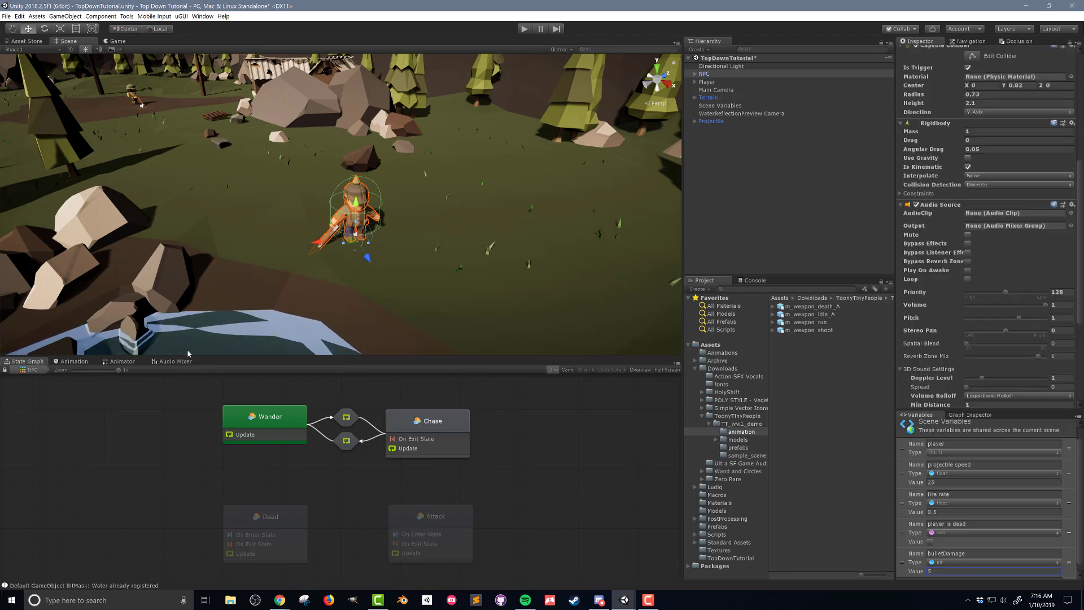
# Step: Add a transition from Any State to the m_weapon_death_A state in the NPC animator
pyautogui.click(122, 361)
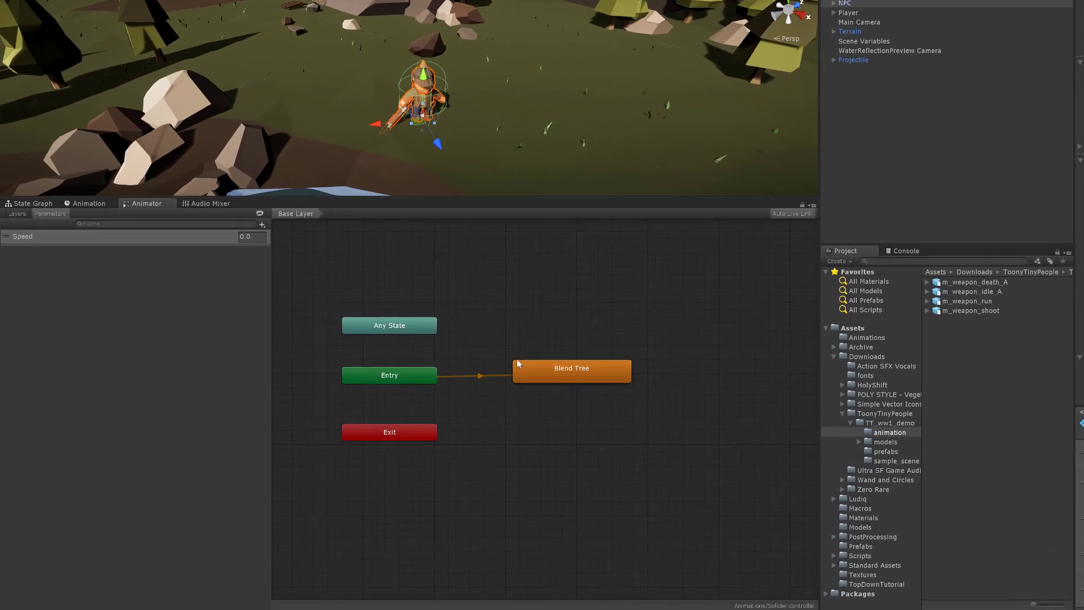
pyautogui.moveTo(844, 419)
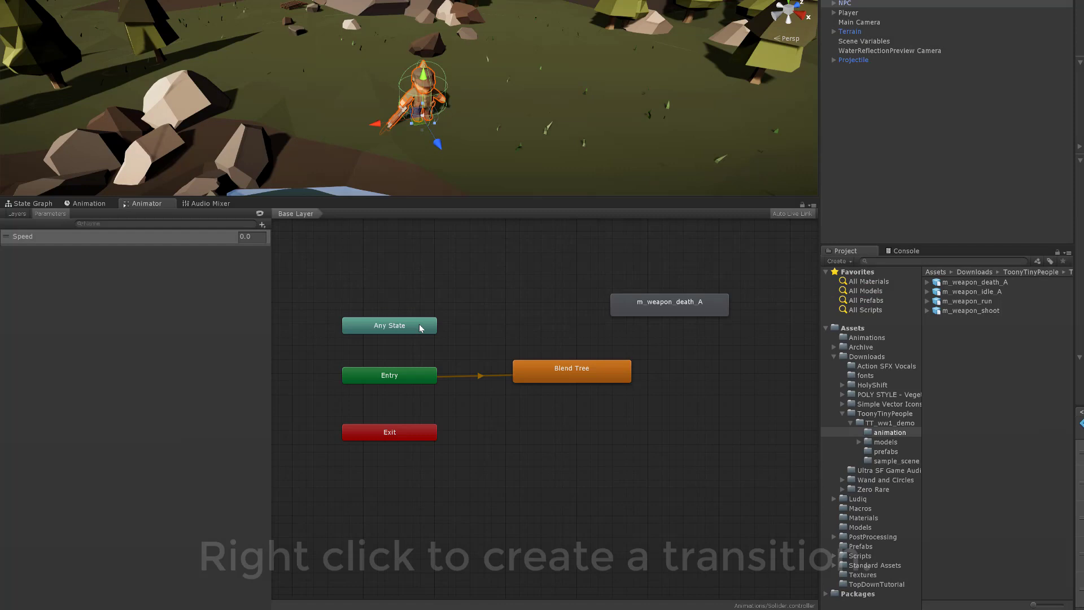
pyautogui.rightClick(388, 325)
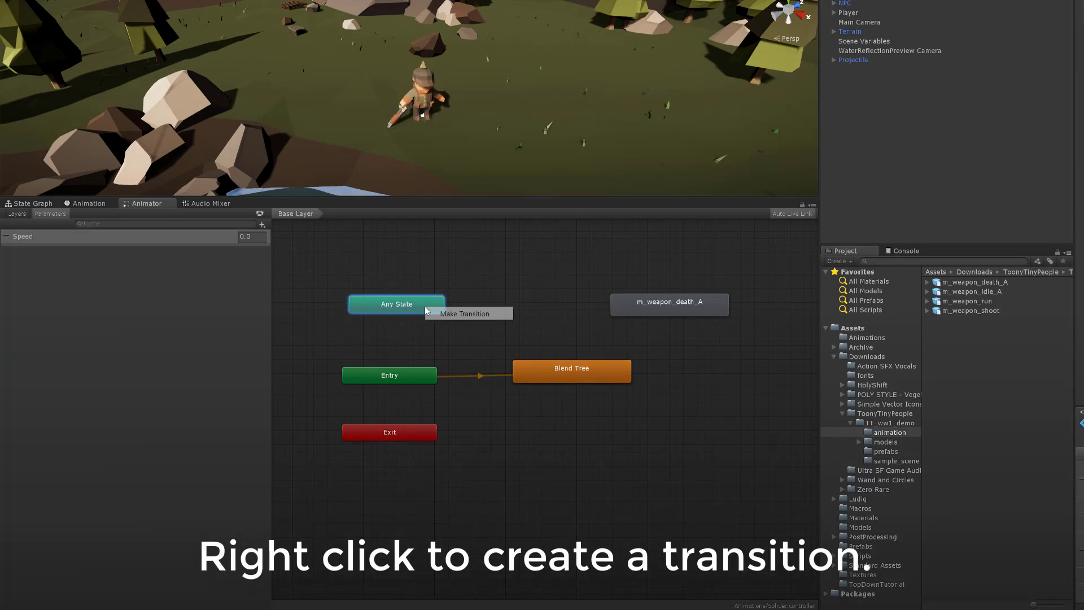
pyautogui.click(464, 313)
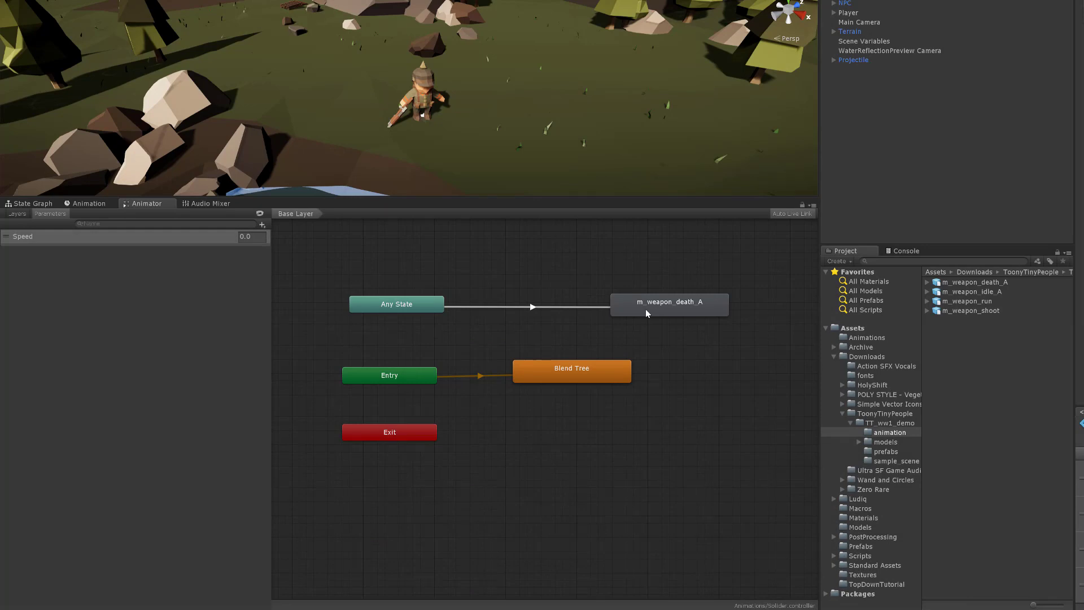
pyautogui.moveTo(646, 335)
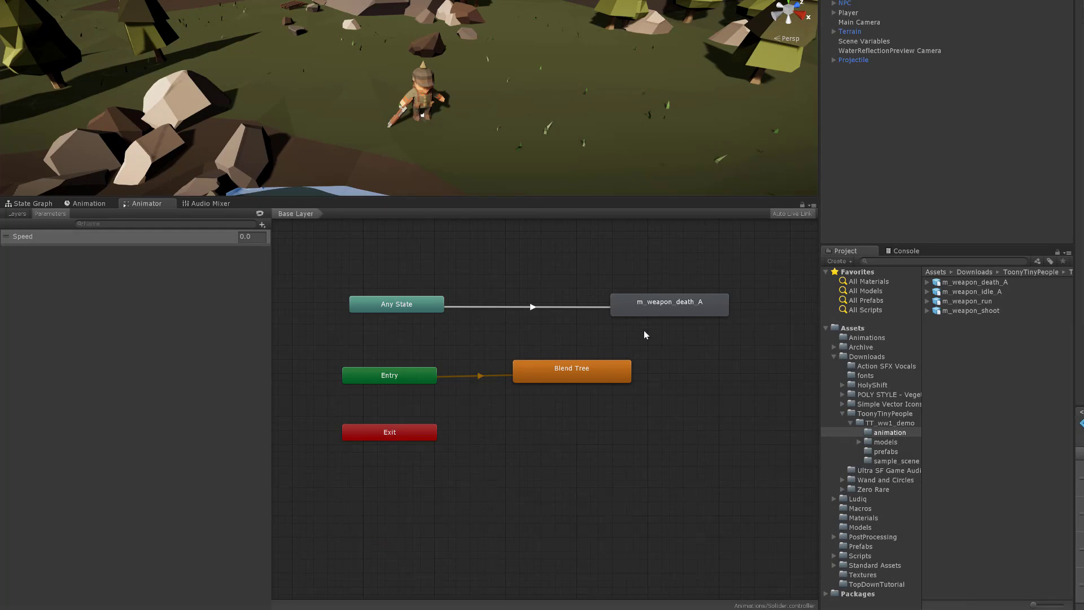
# Step: Remove exit time from the death transition and add an isDead condition
pyautogui.click(262, 224)
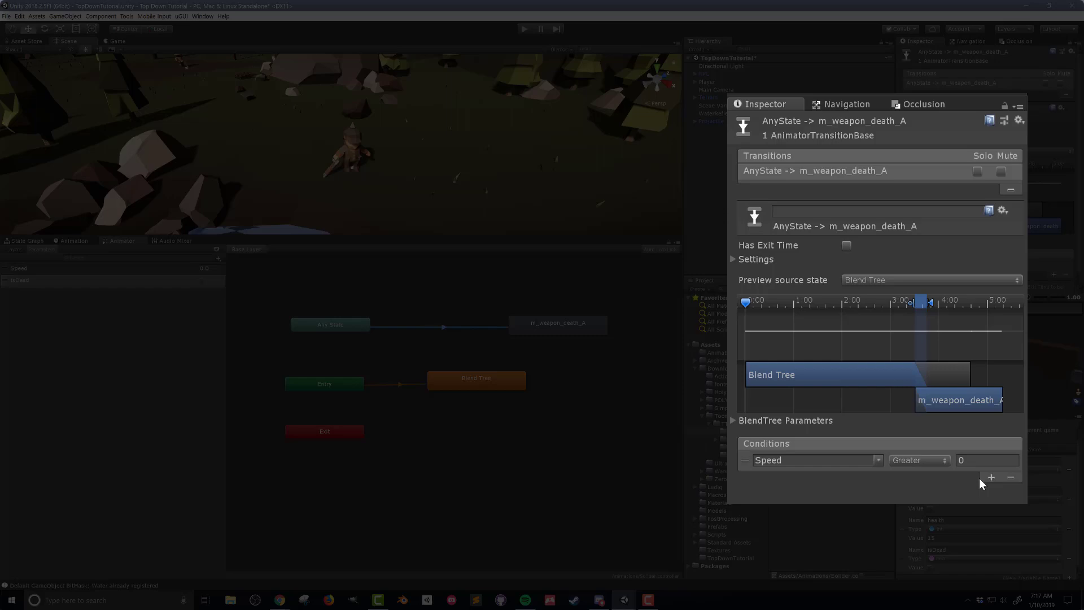
pyautogui.click(815, 460)
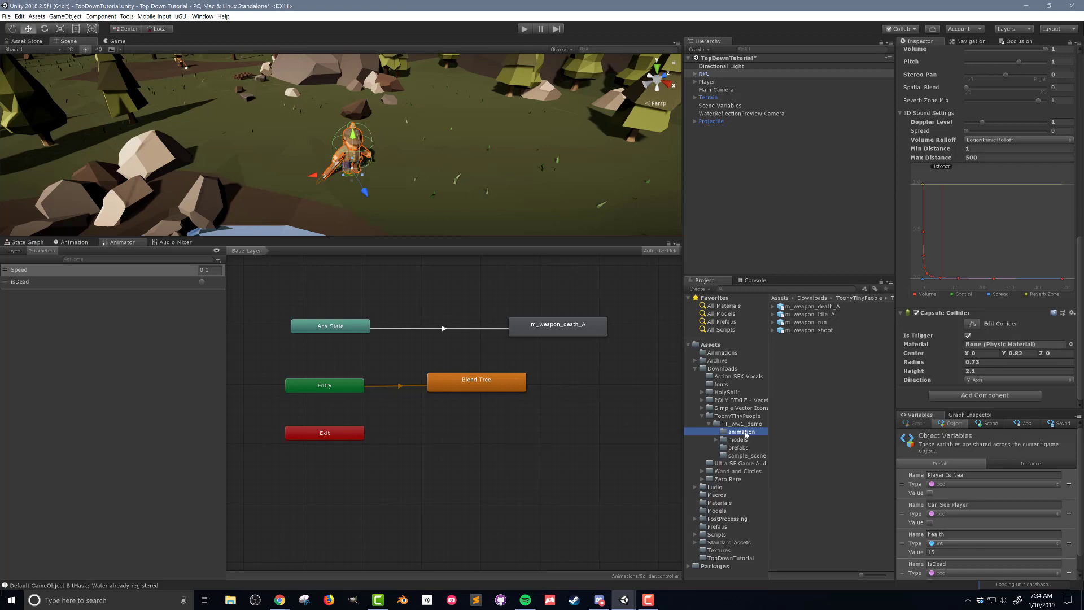
# Step: Create an EnemyHealth flow macro in the Macros folder and assign it to the NPC's Flow Machine
pyautogui.click(715, 494)
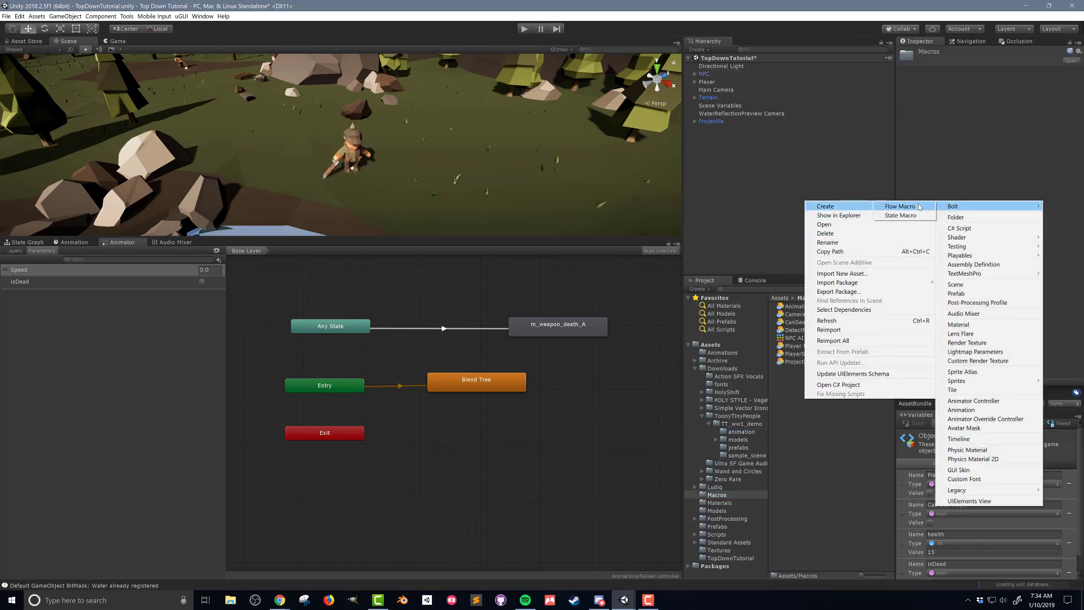
pyautogui.click(900, 214)
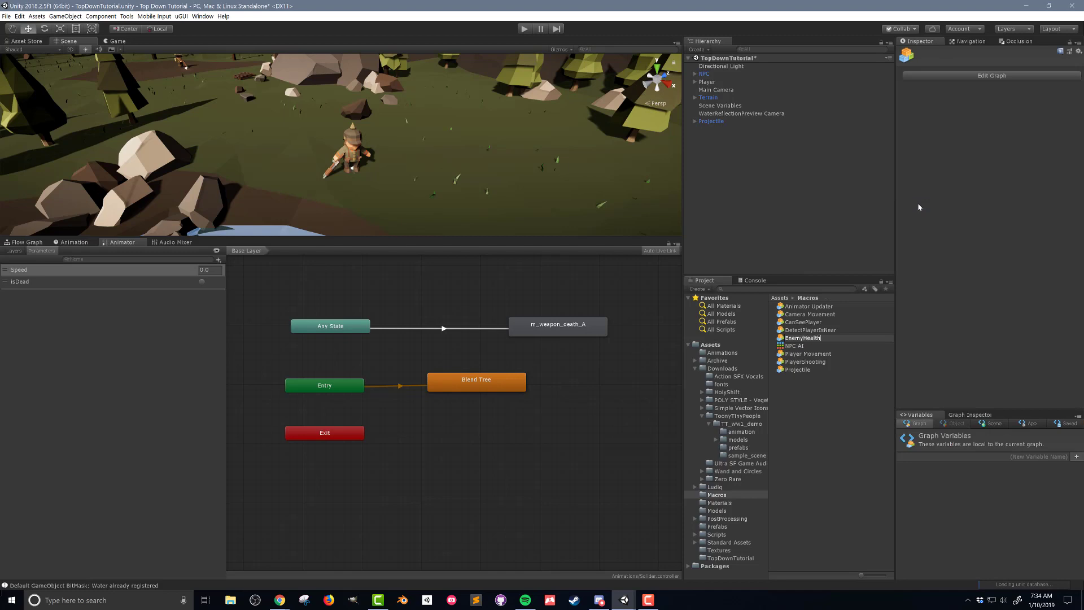
pyautogui.click(704, 75)
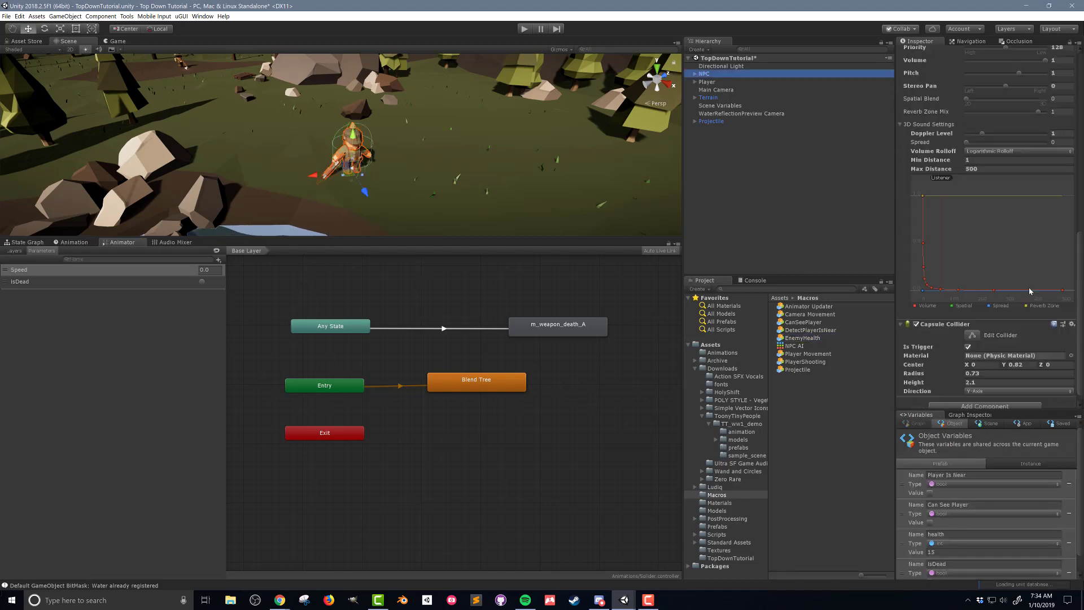
pyautogui.scroll(-3)
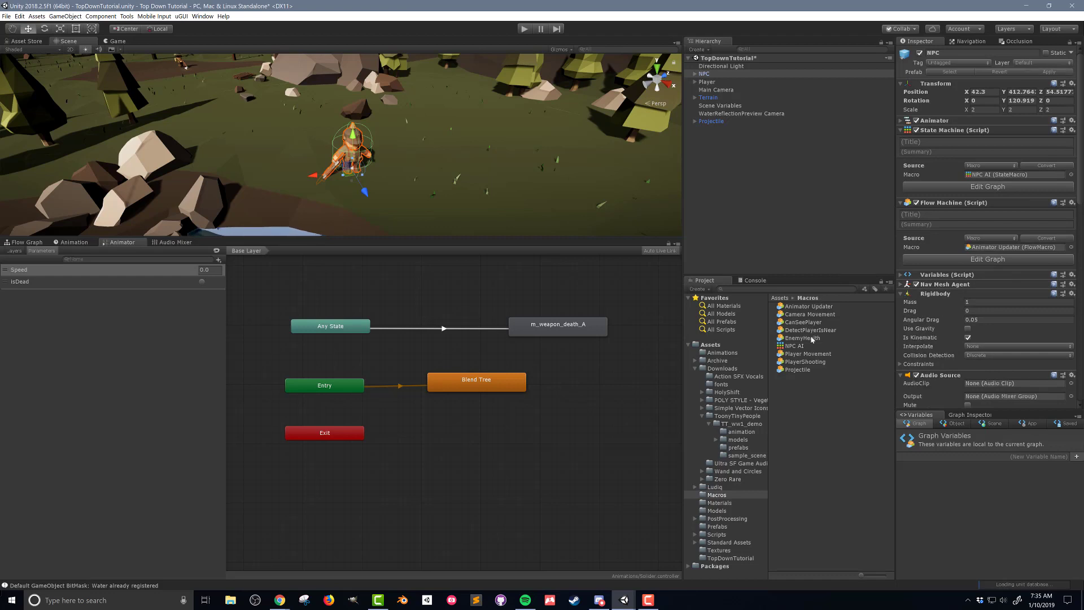
# Step: Open the EnemyHealth macro's empty flow graph for editing
pyautogui.click(804, 338)
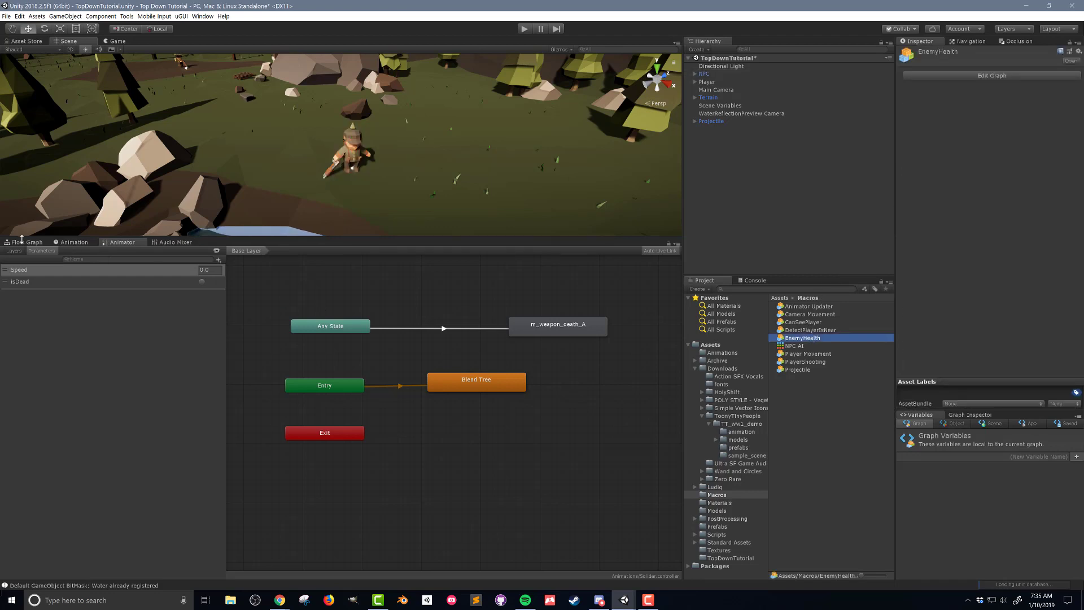
pyautogui.click(26, 241)
pyautogui.write('on')
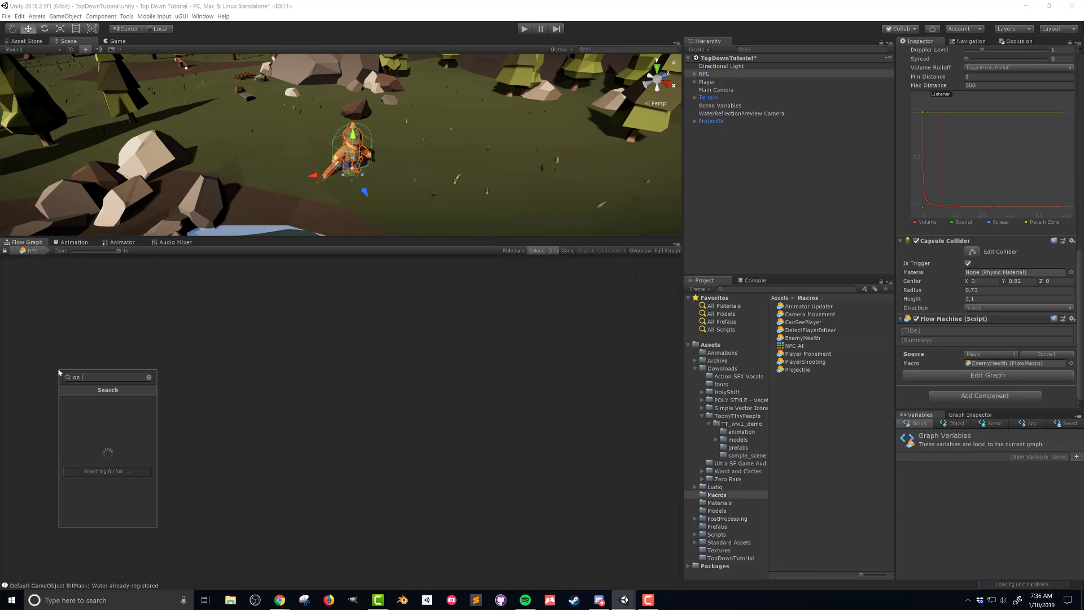
# Step: Add an On Trigger Enter event node and start wiring its output
pyautogui.write('trigger enter')
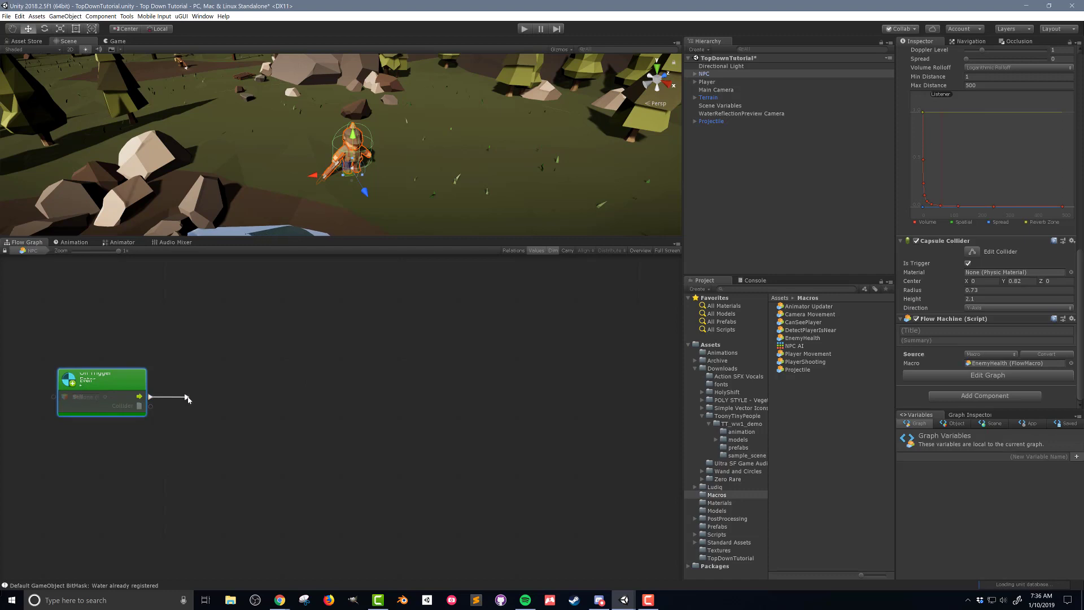
pyautogui.click(216, 384)
pyautogui.write('gameobject')
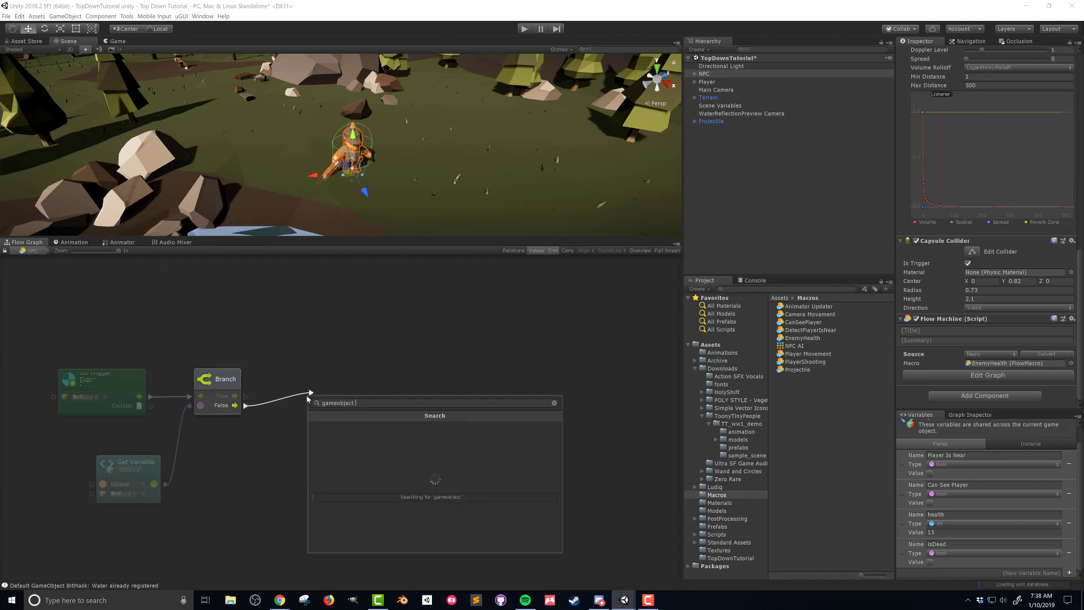
# Step: Add a GameObject CompareTag node on the trigger's collider after the isDead Branch
pyautogui.write('compare a')
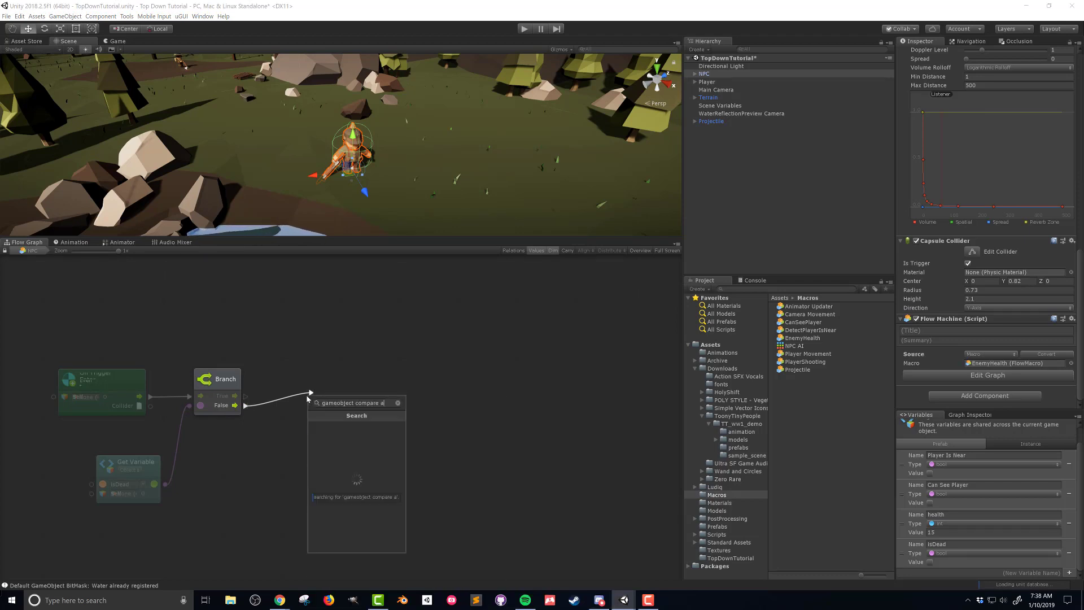
pyautogui.click(355, 403)
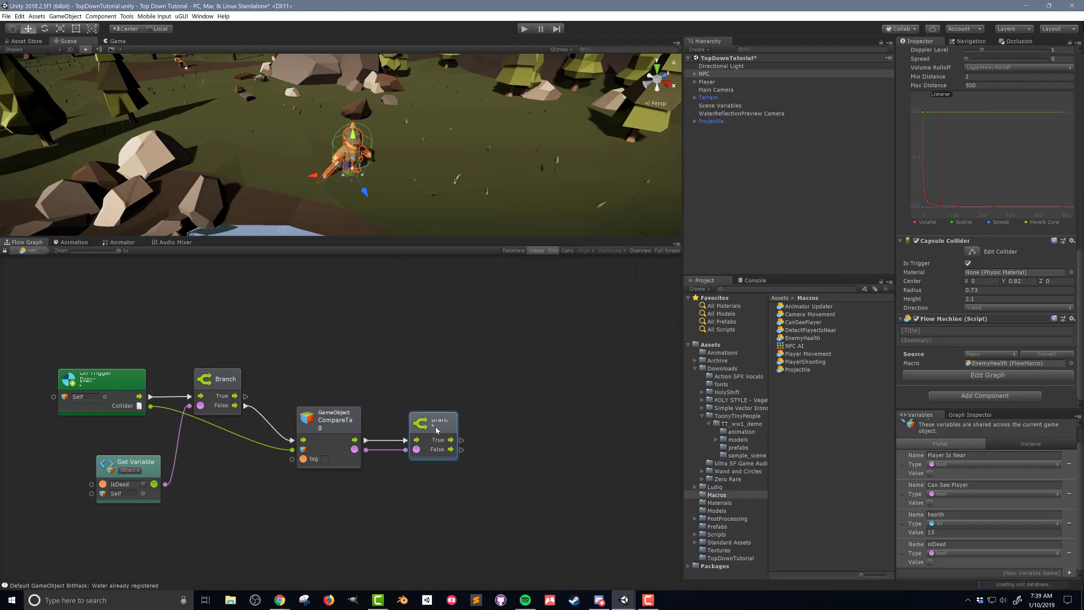
pyautogui.moveTo(455, 455)
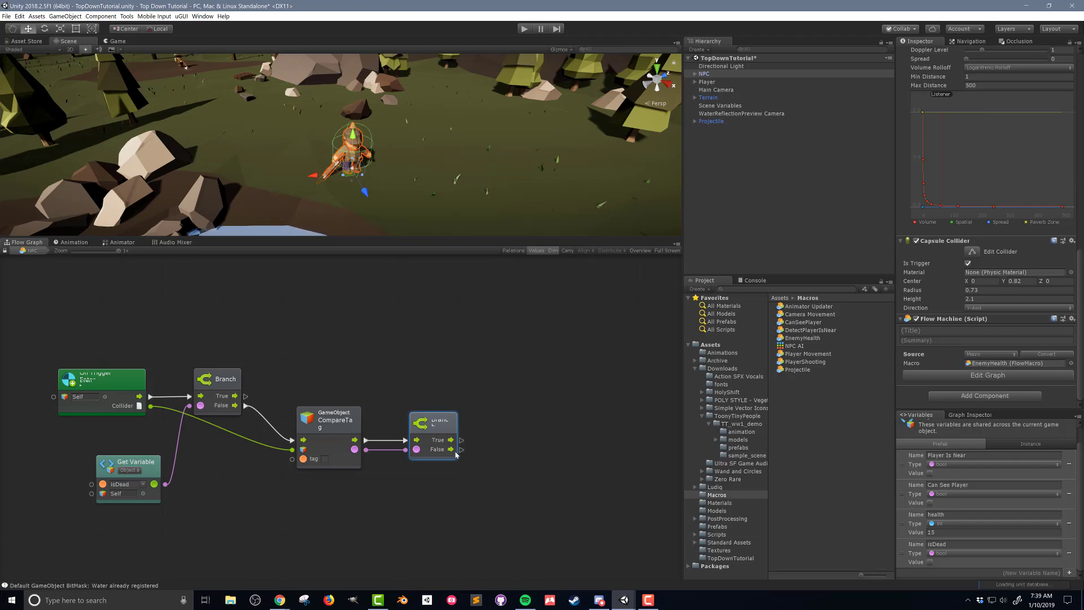
pyautogui.moveTo(465, 454)
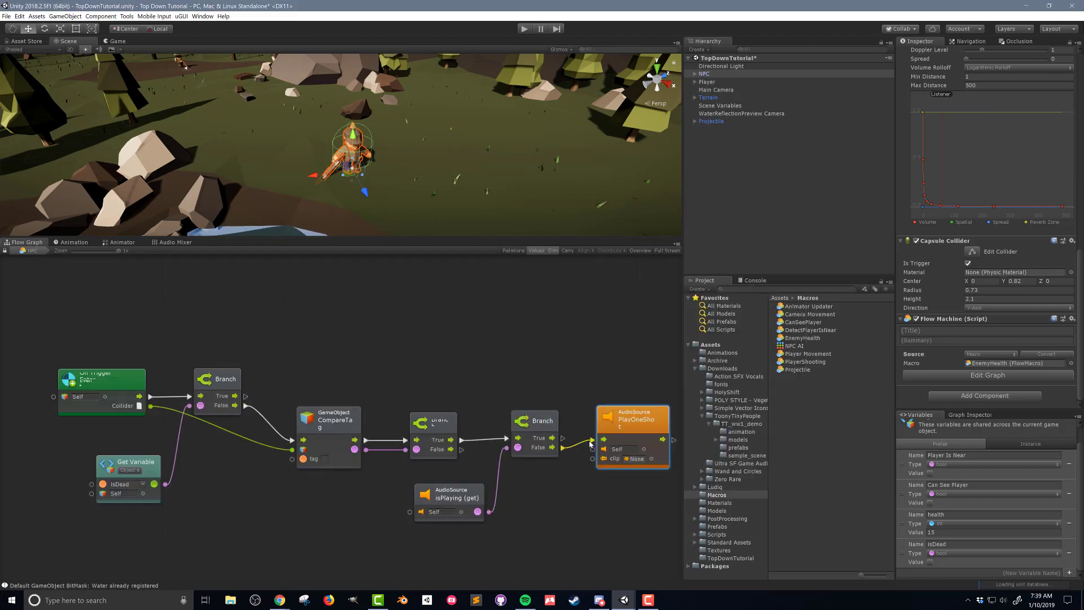
# Step: Feed the PlayOneShot node with the Male_Hurt_01 audio clip
pyautogui.click(738, 375)
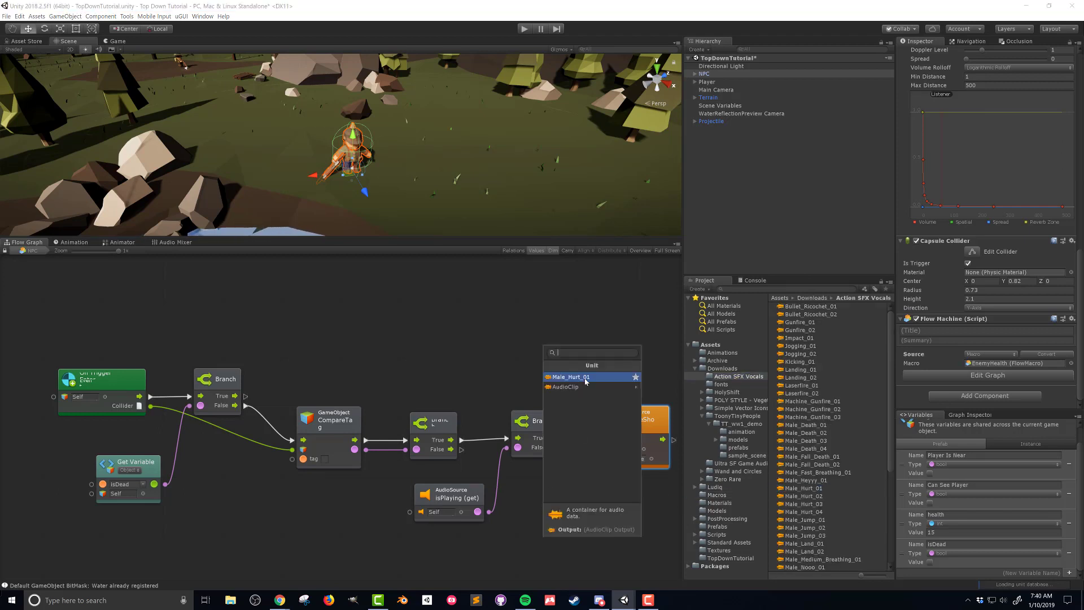
pyautogui.click(570, 377)
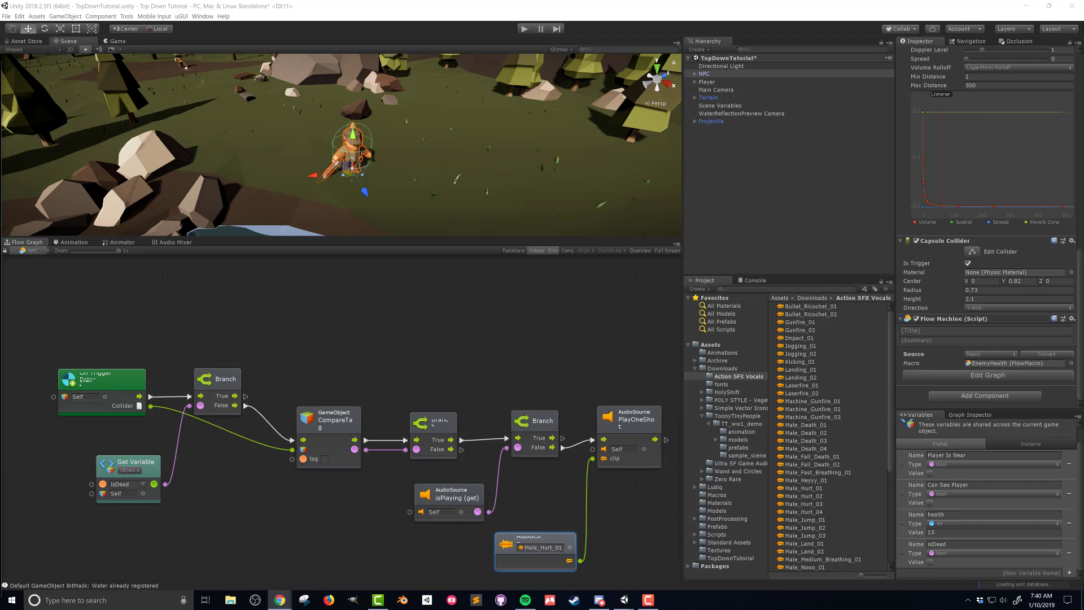
pyautogui.moveTo(630, 500)
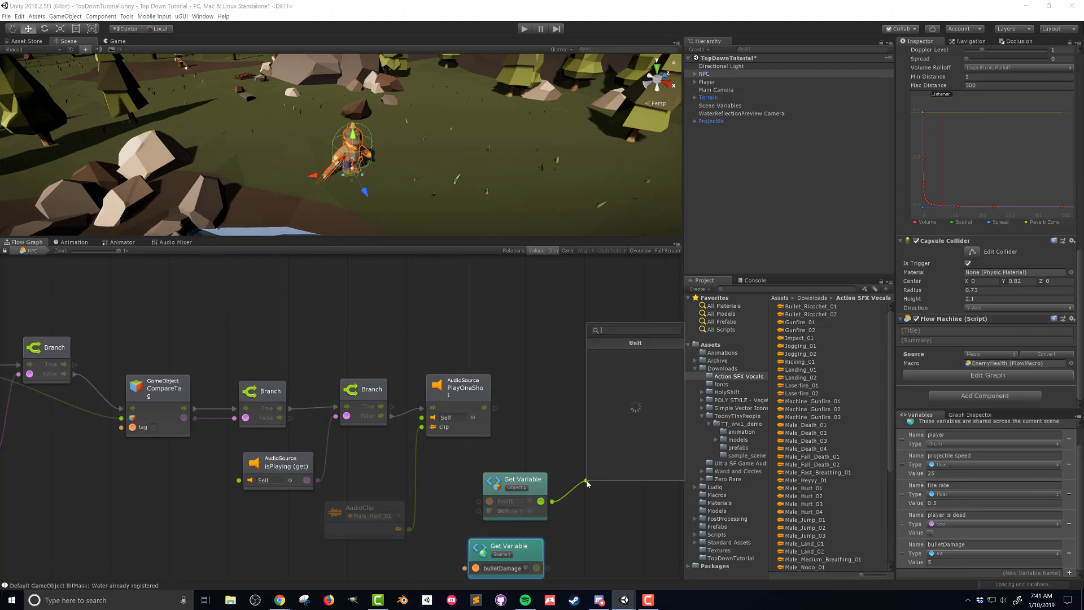
# Step: Add a Subtract unit computing health minus bulletDamage and feed it into Set Variable health
pyautogui.write('subtrac')
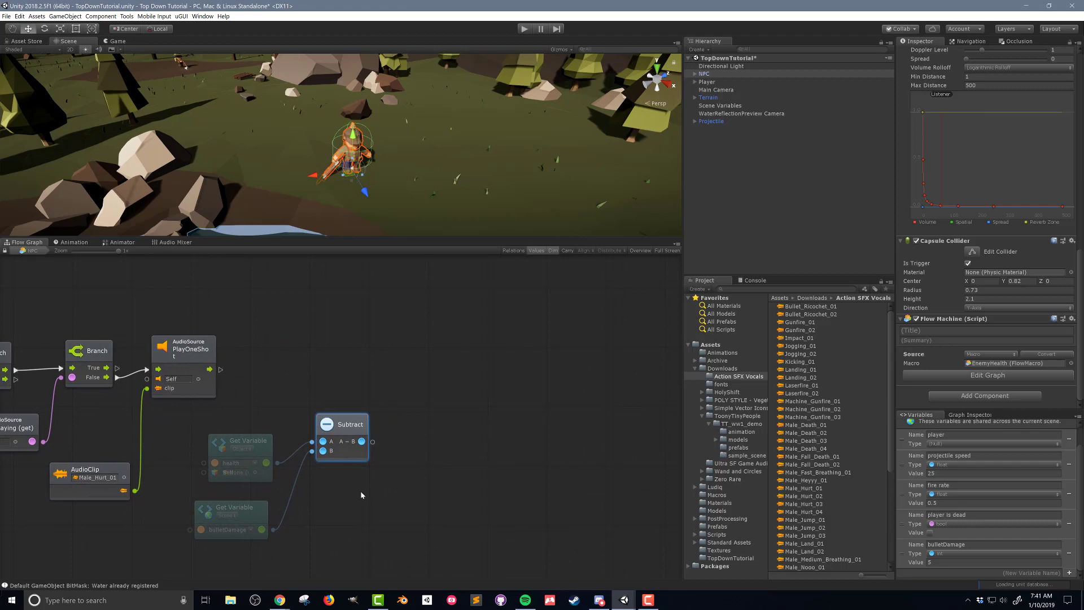
pyautogui.click(954, 422)
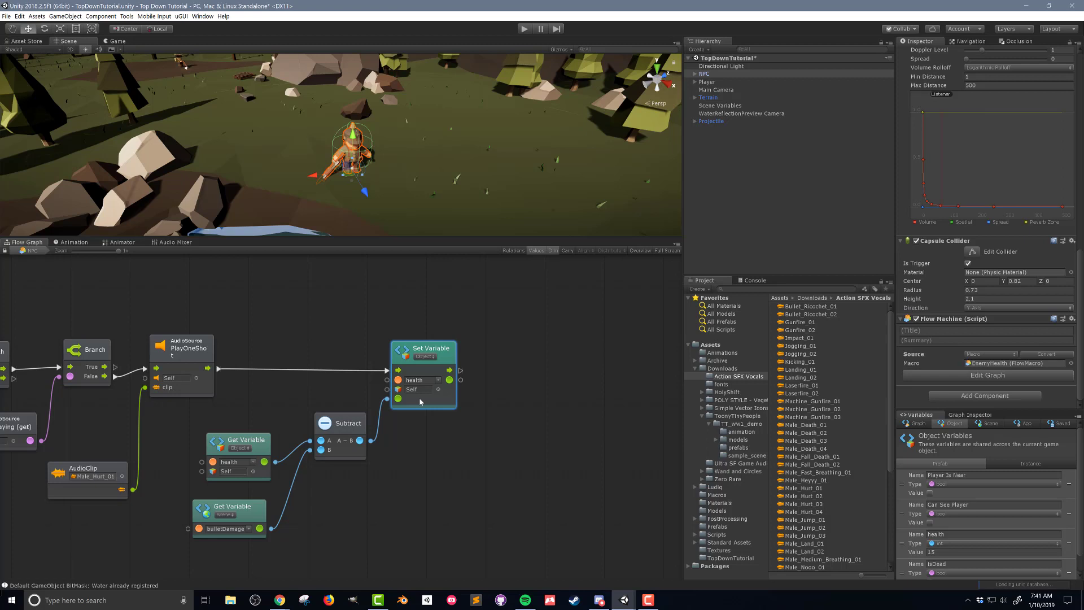
pyautogui.moveTo(420, 401)
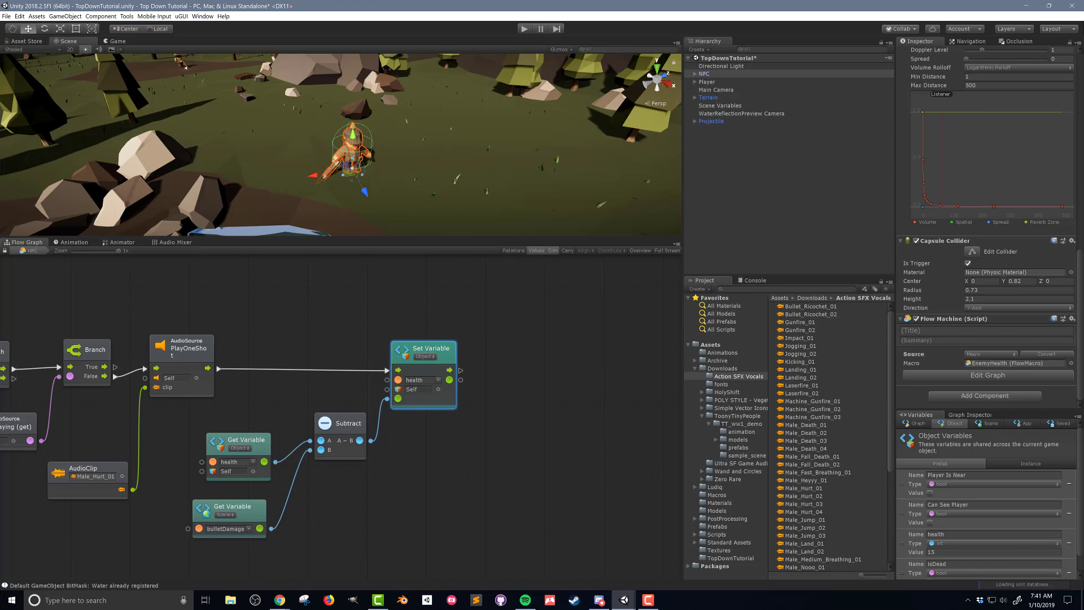
pyautogui.moveTo(13, 451)
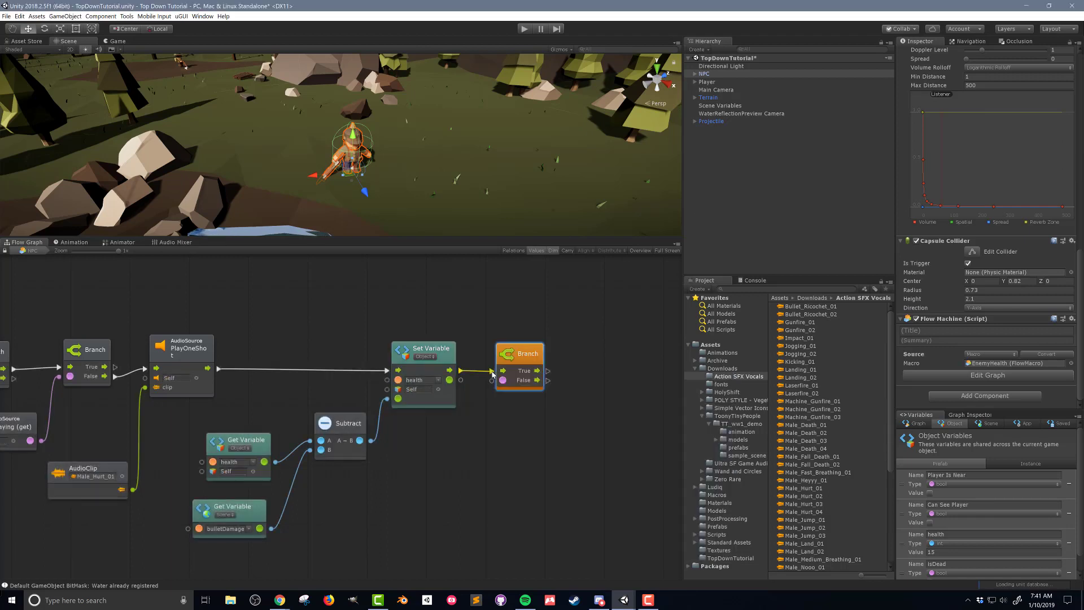
# Step: Add a Less Or Equal unit comparing health and wire it to the Branch condition
pyautogui.rightClick(495, 442)
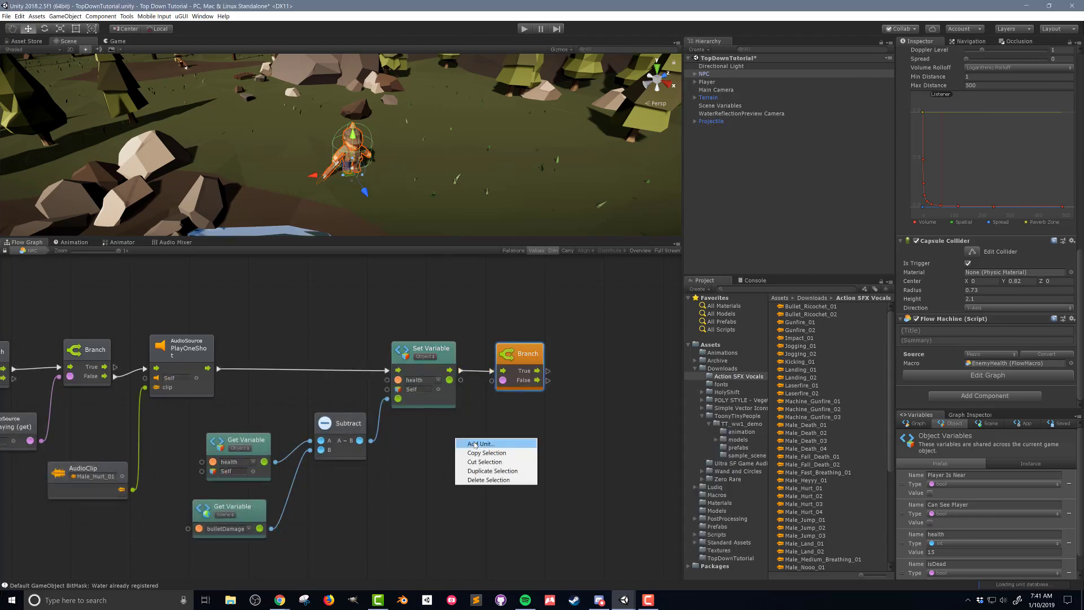
pyautogui.click(476, 443)
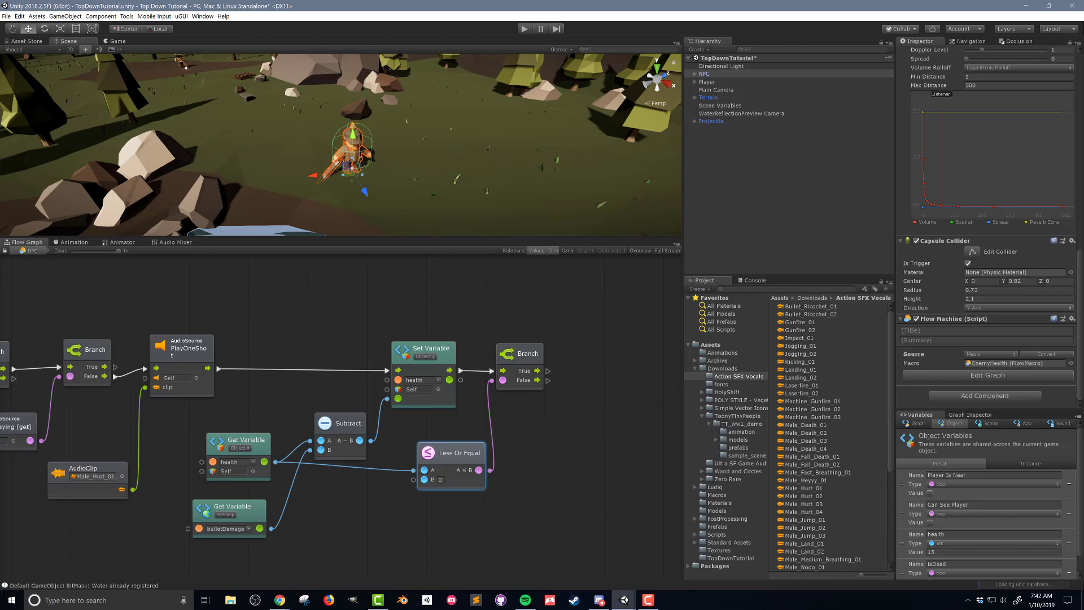
pyautogui.moveTo(569, 441)
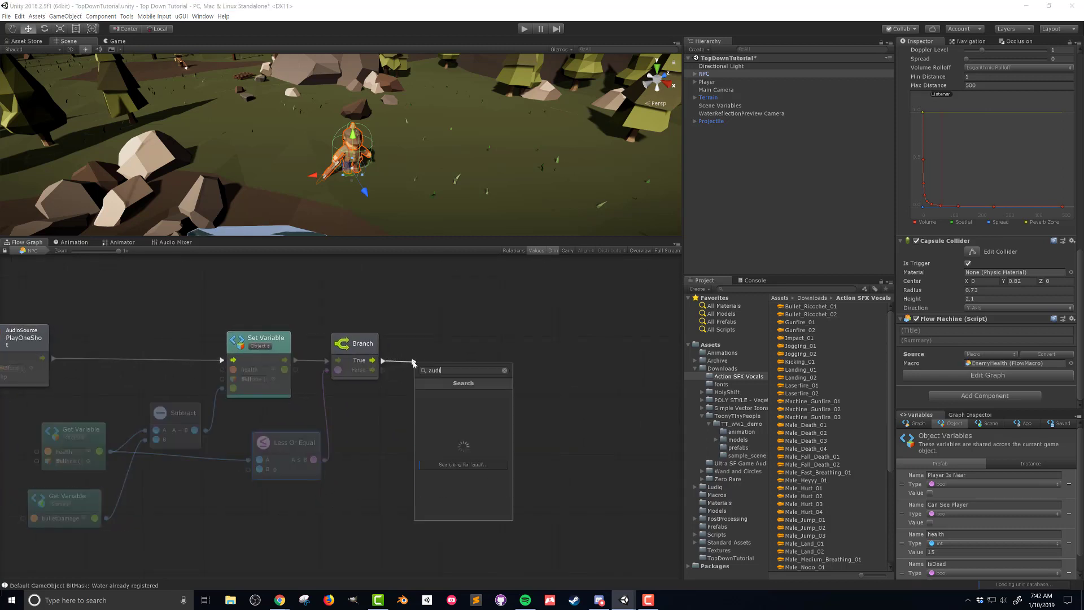
# Step: From Branch True, play Male_Death_02 via AudioSource PlayOneShot, then add Set Variable isDead
pyautogui.write('audio source play')
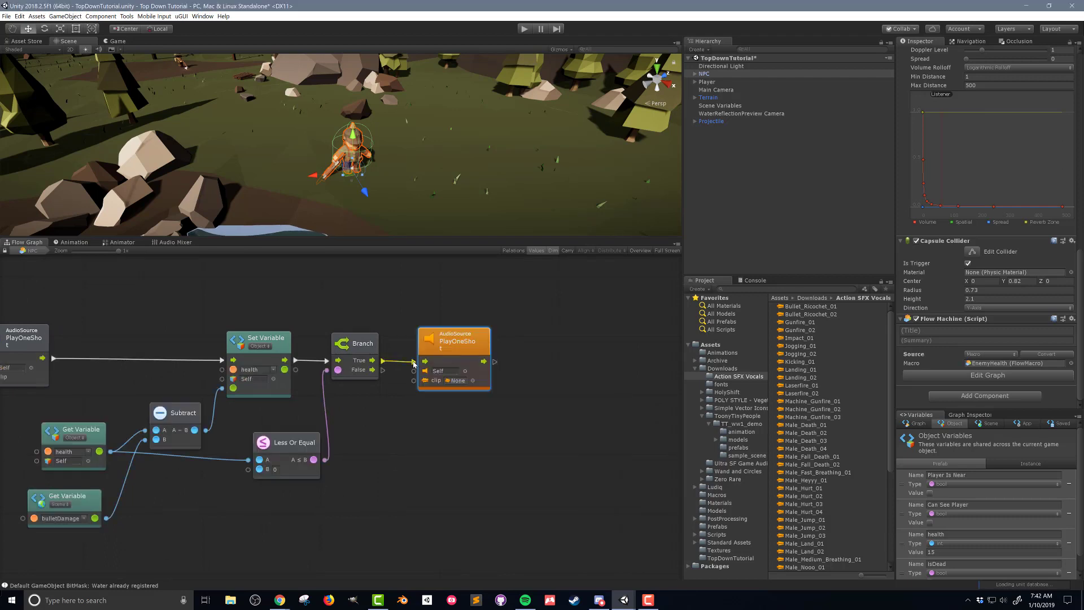
pyautogui.moveTo(359, 451)
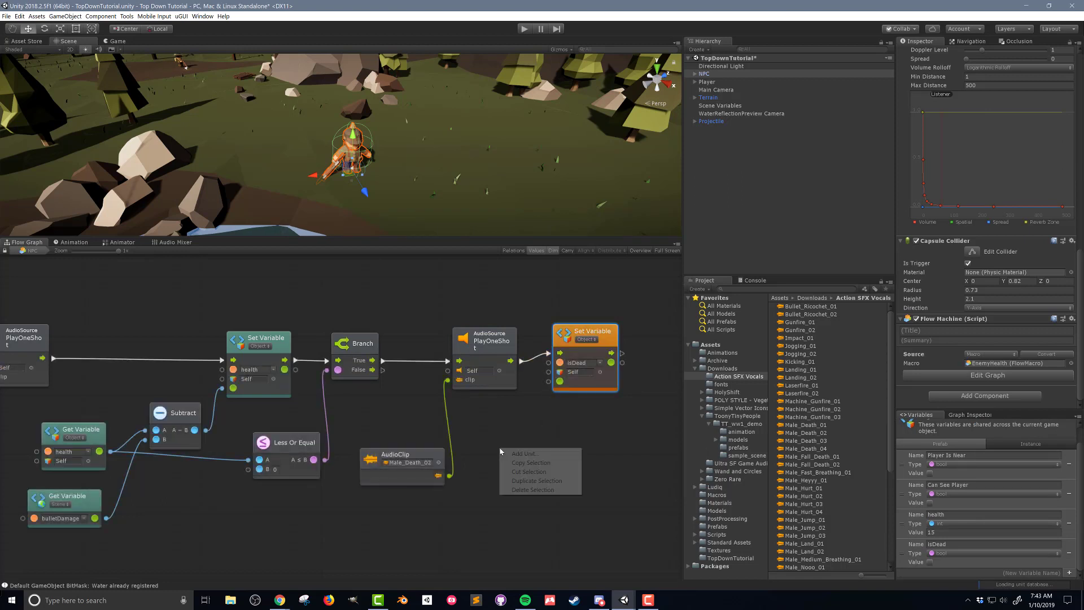
pyautogui.click(523, 454)
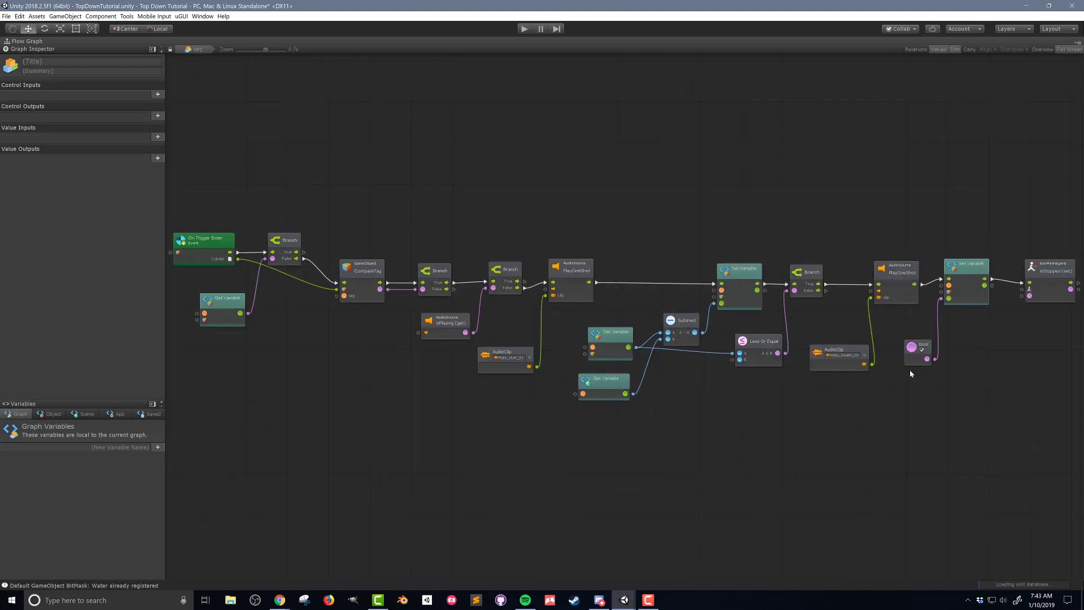
pyautogui.moveTo(863, 427)
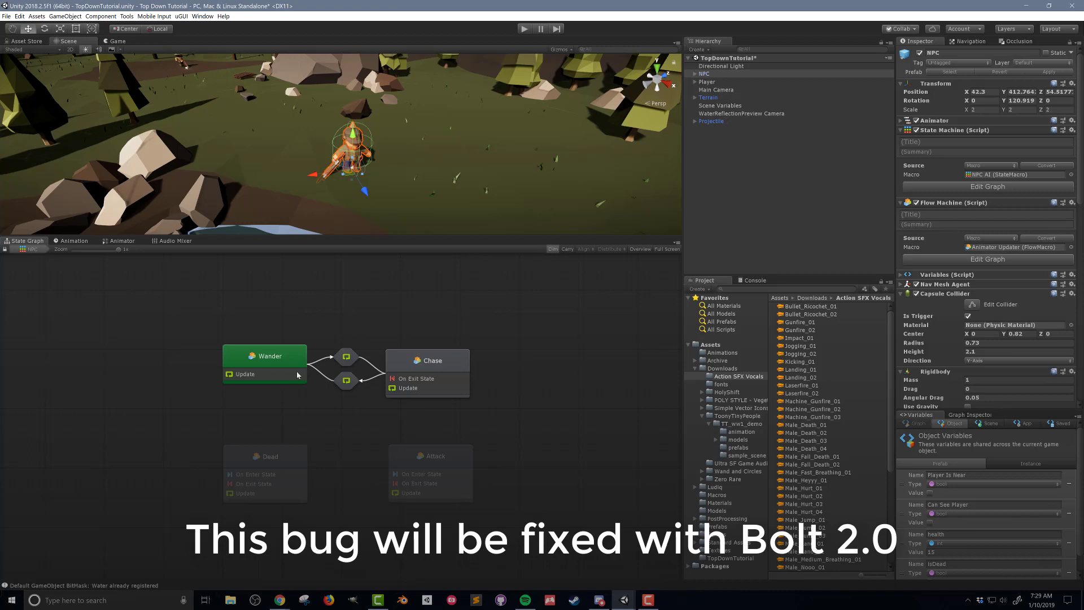
# Step: Make a transition from the Wander state to Dead and open its graph
pyautogui.rightClick(264, 355)
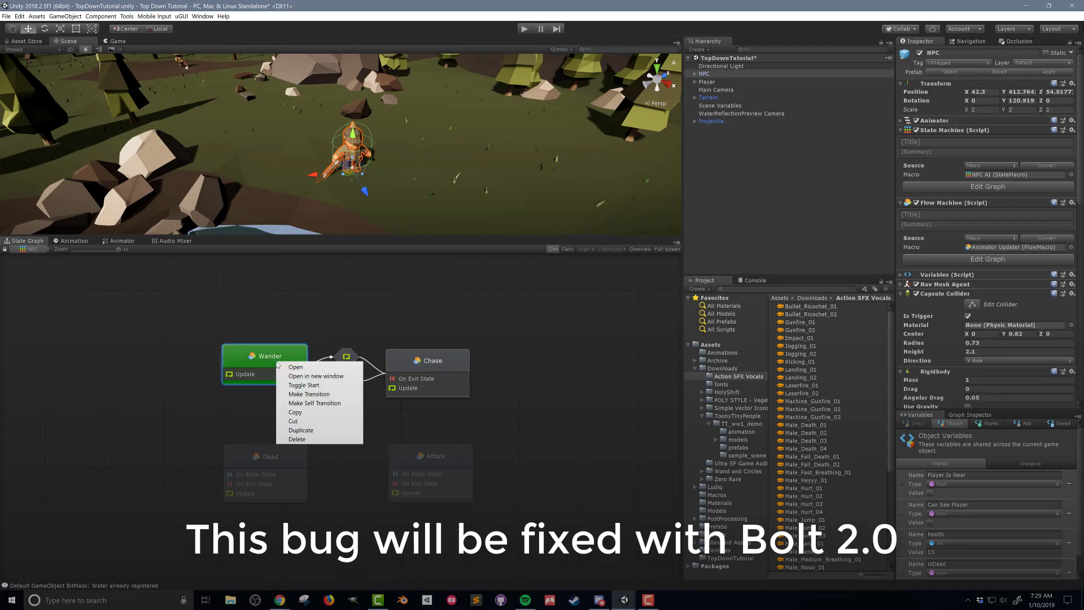
pyautogui.moveTo(310, 393)
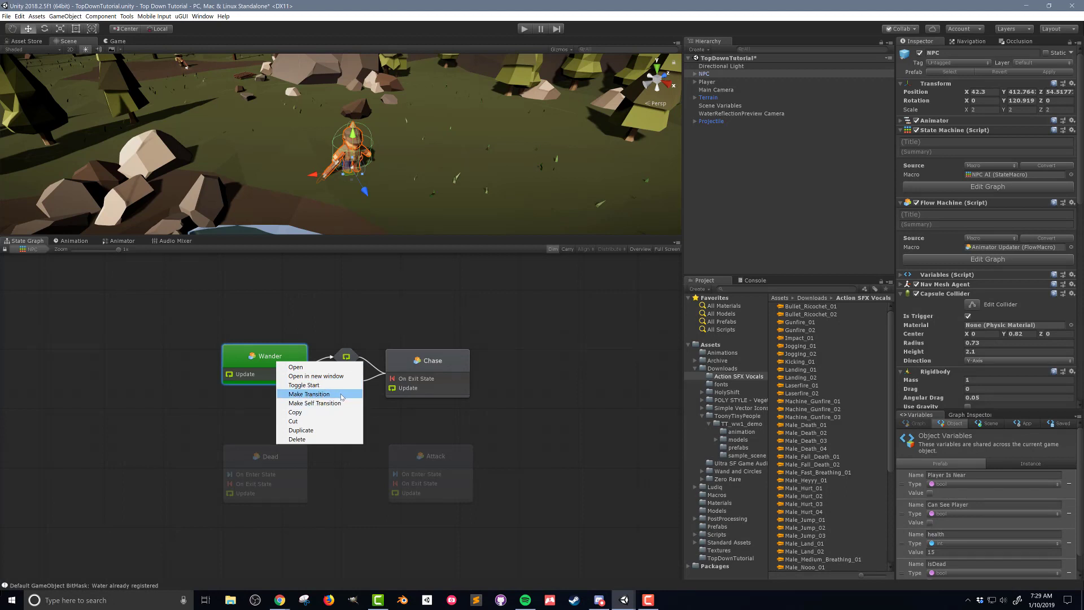
pyautogui.click(309, 393)
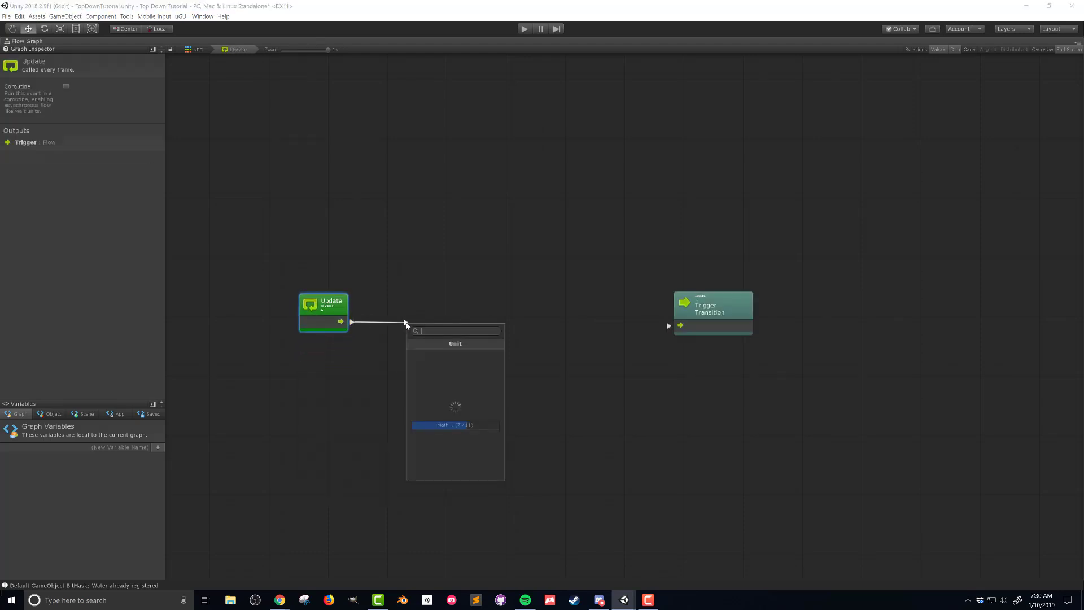
# Step: Route Update into a Branch on object variable isDead, with True firing Trigger Transition
pyautogui.click(443, 424)
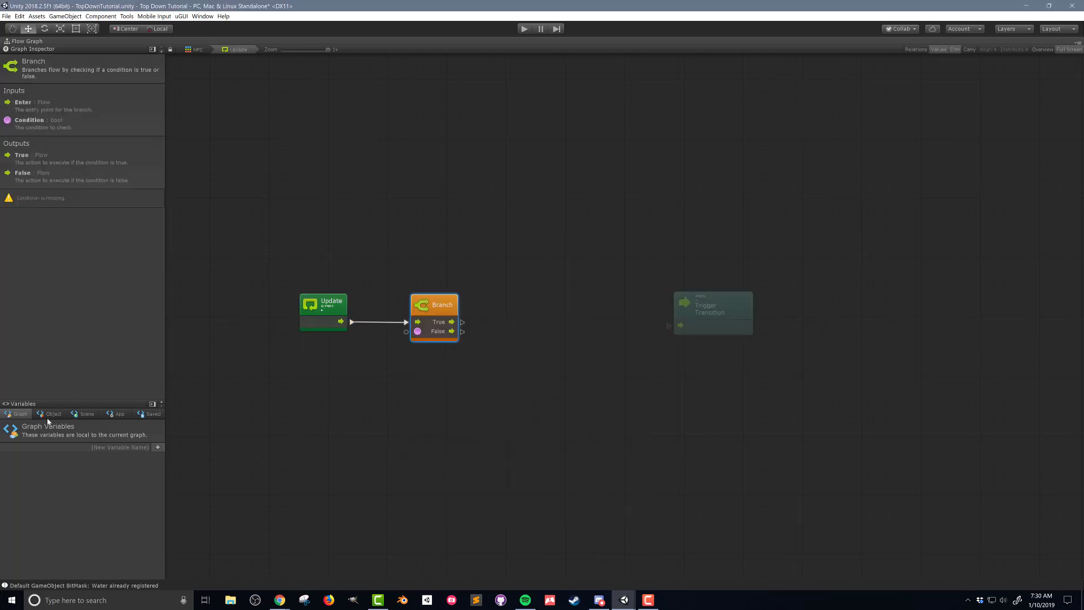
pyautogui.click(50, 413)
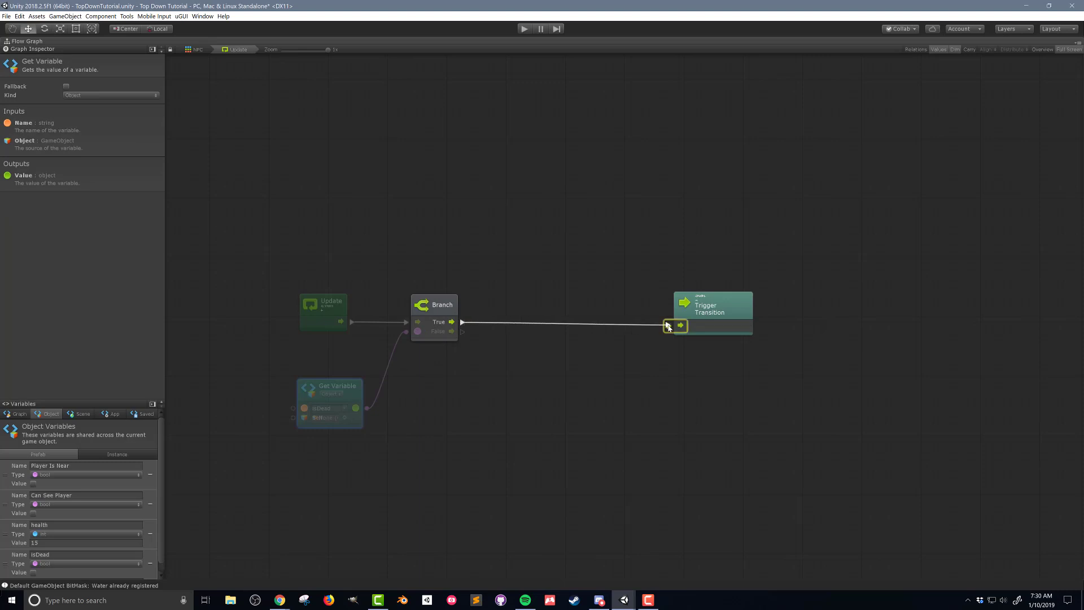
pyautogui.click(330, 386)
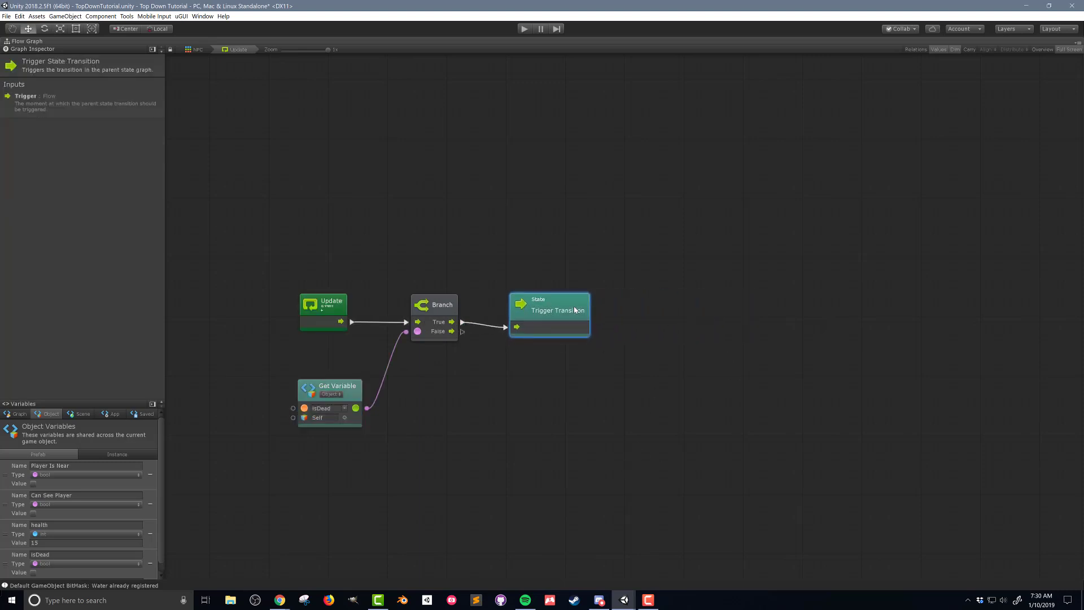
pyautogui.moveTo(564, 421)
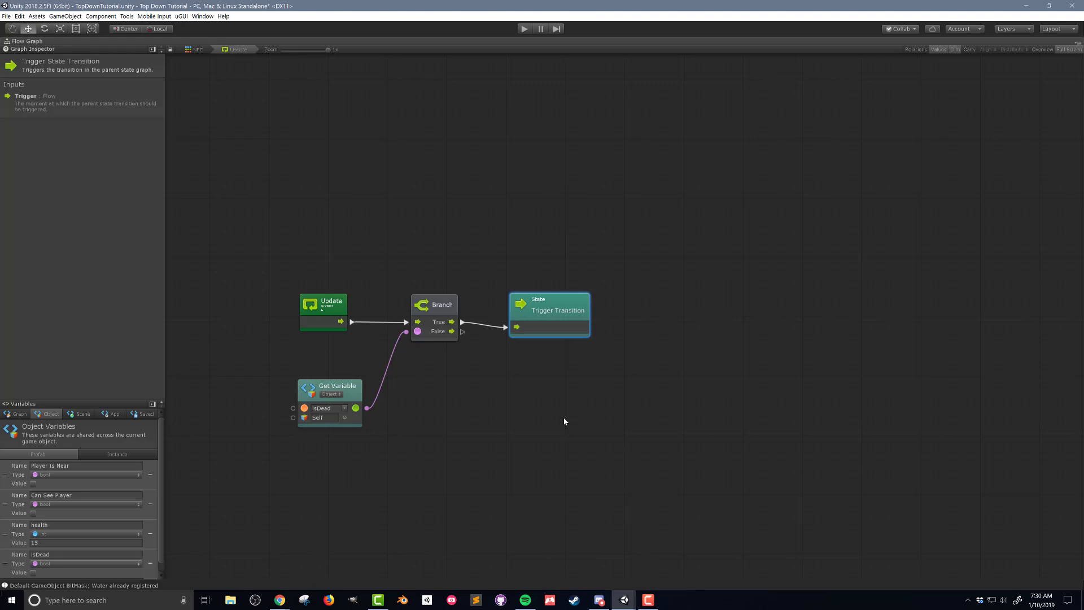
pyautogui.moveTo(257, 253)
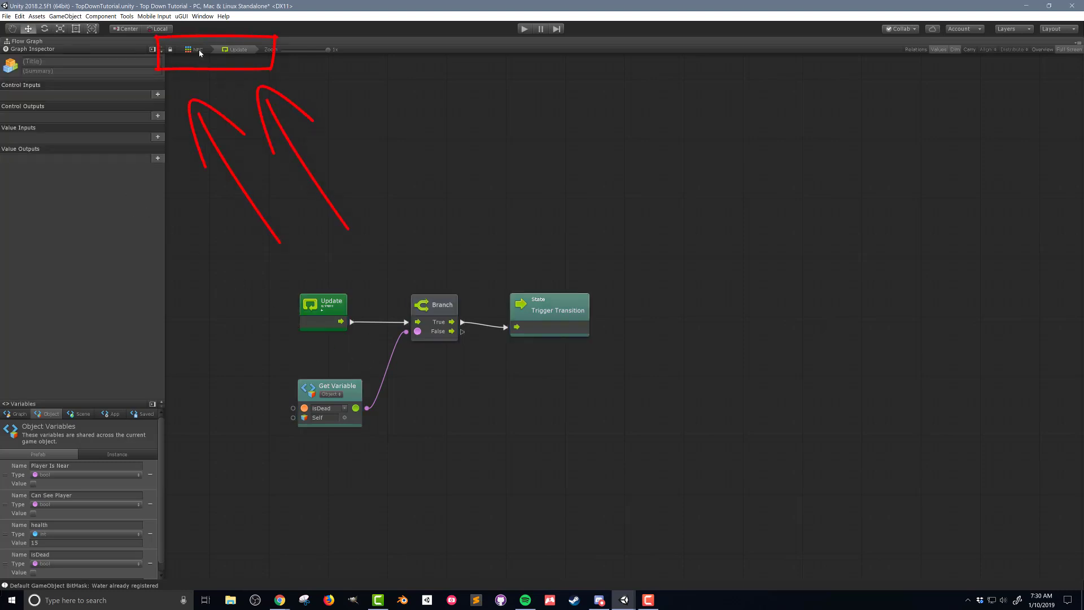
# Step: Back in the NPC state graph, make transitions from Chase and Attack into Dead
pyautogui.click(192, 48)
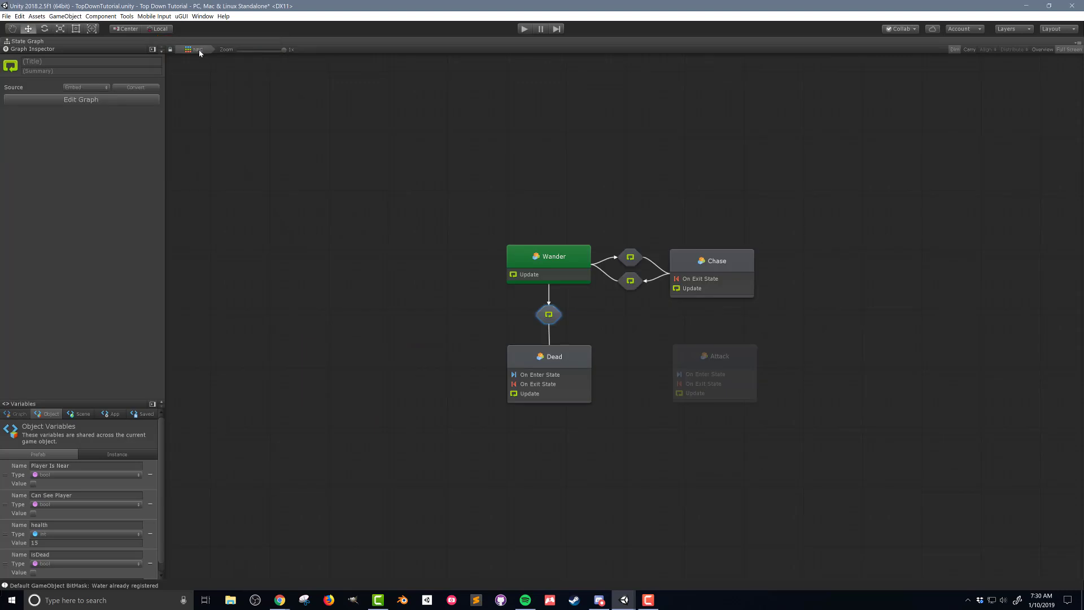
pyautogui.rightClick(712, 261)
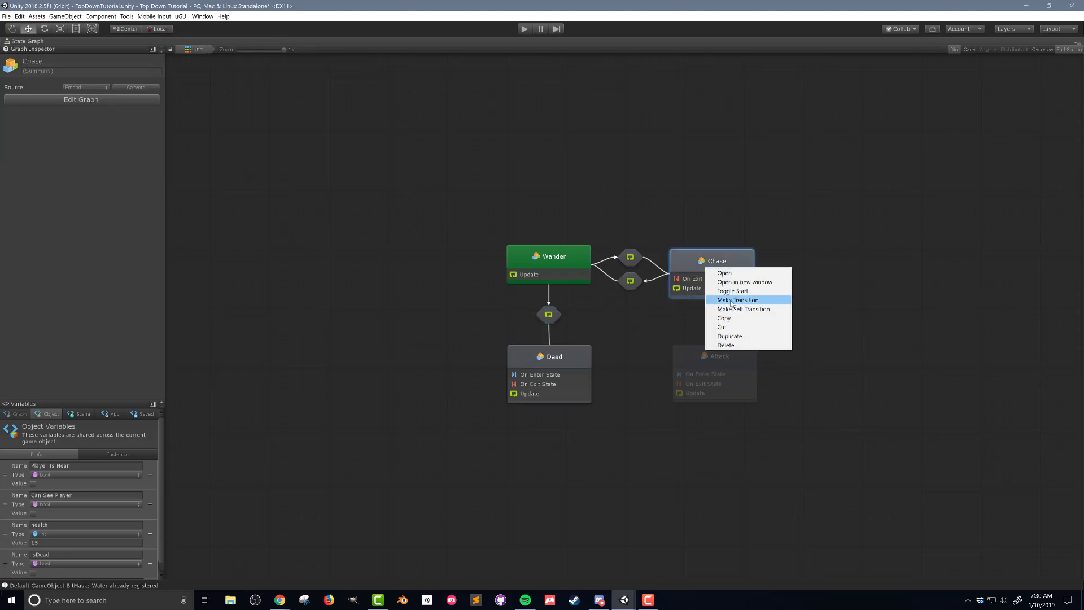
pyautogui.click(724, 272)
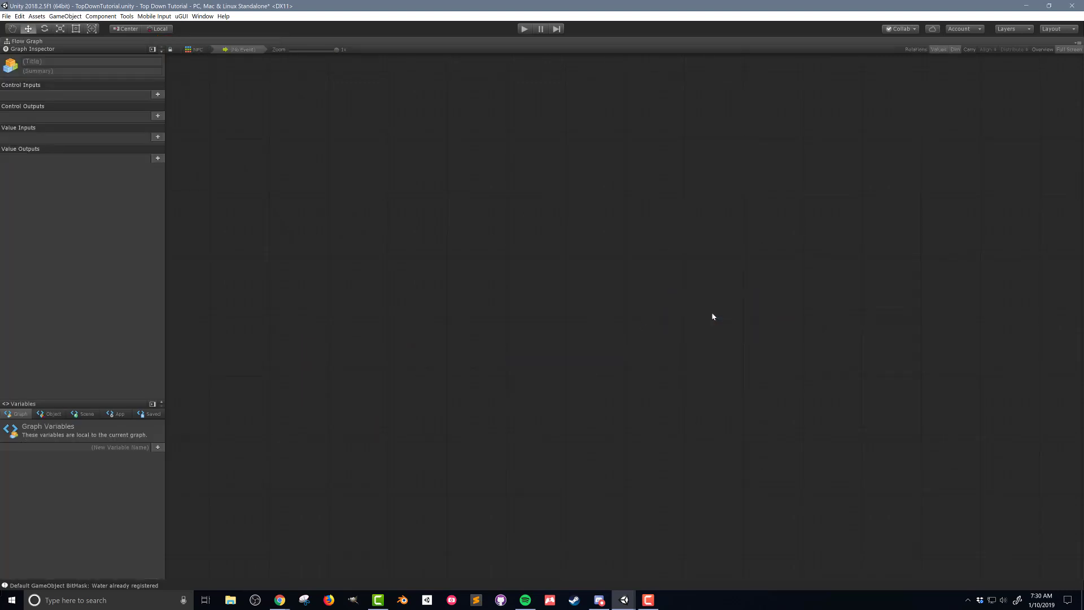
pyautogui.rightClick(715, 355)
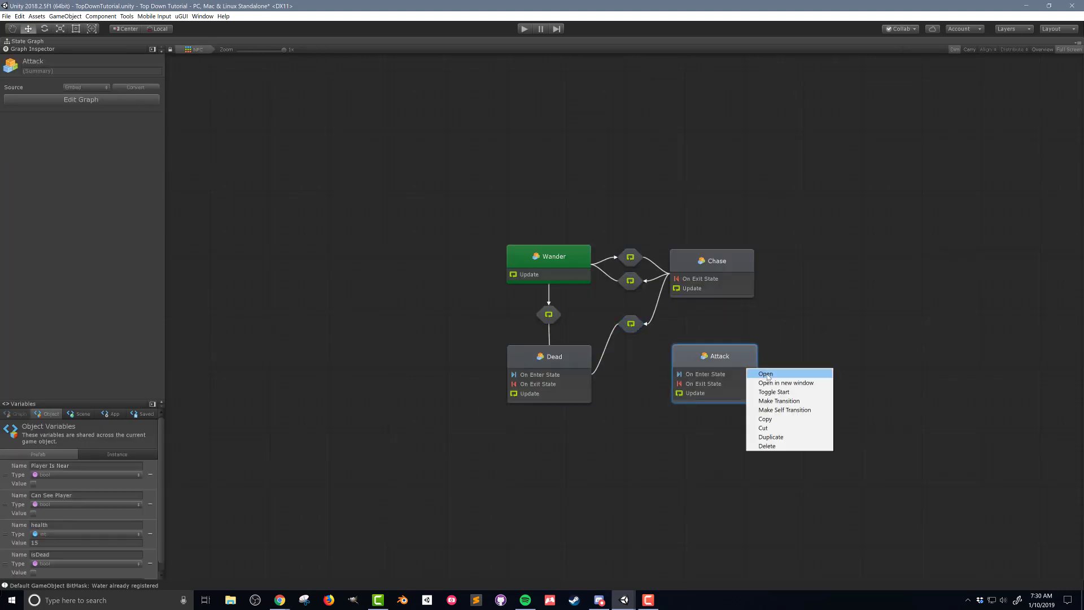
pyautogui.click(764, 373)
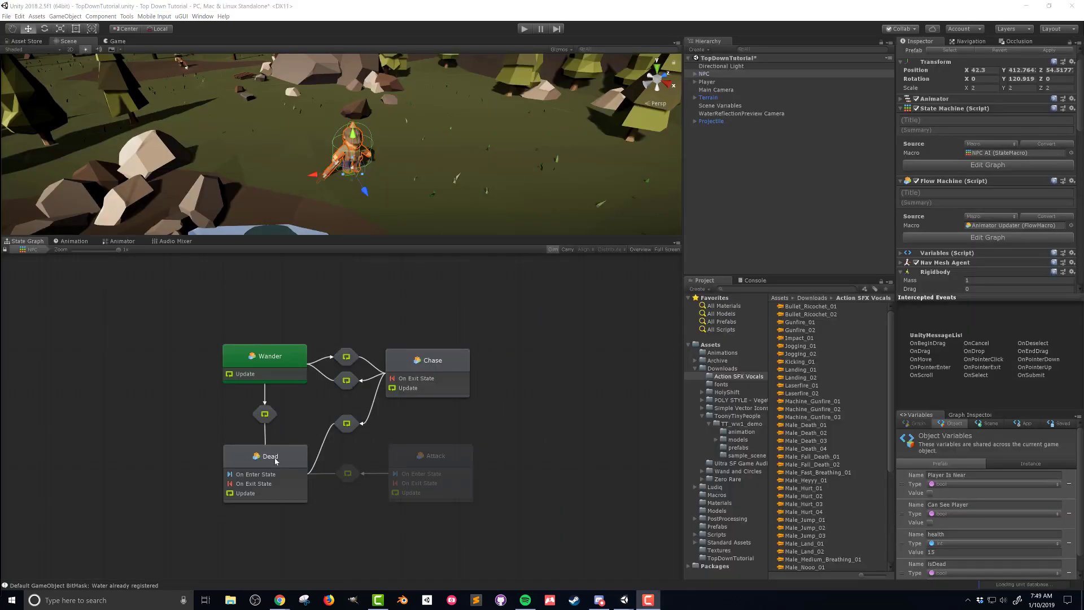
# Step: In the Dead state, run On Enter State into Animator SetTrigger named isDead
pyautogui.doubleClick(264, 455)
pyautogui.write('anima')
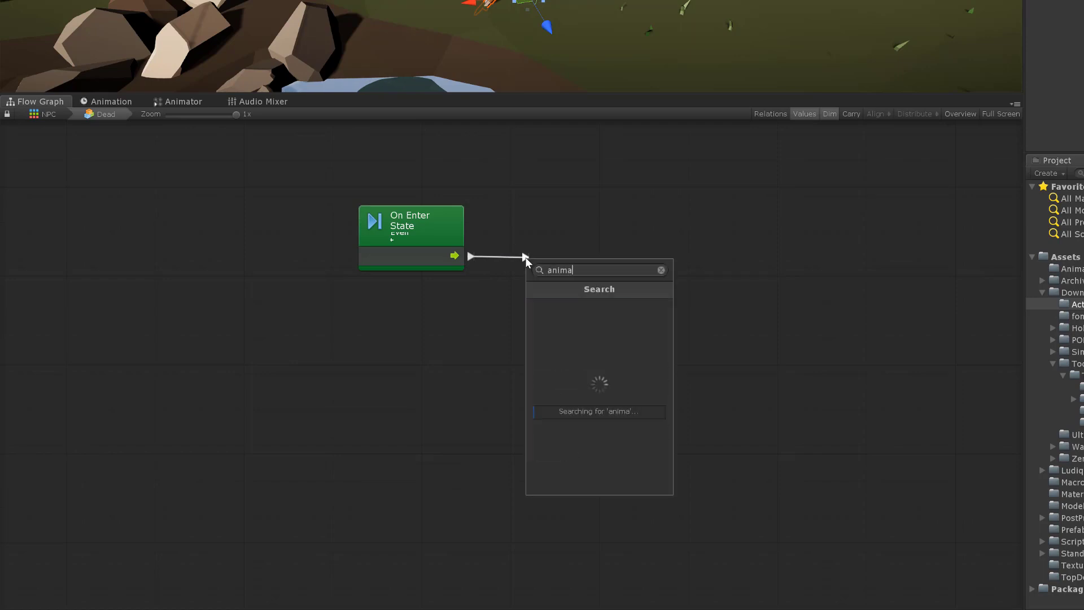
pyautogui.write('tor trigger')
pyautogui.write('Dead')
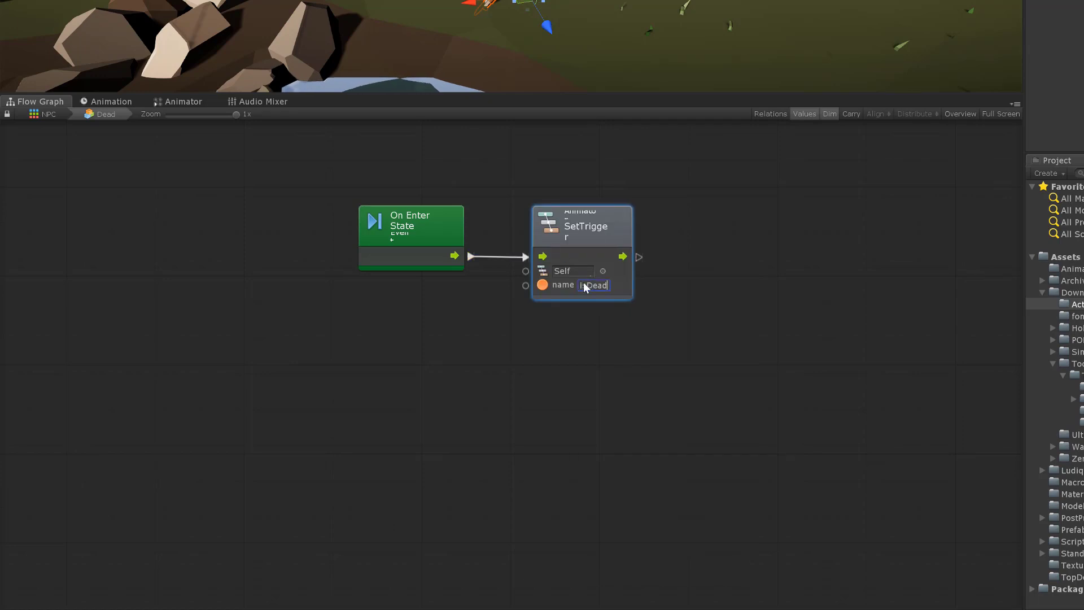
pyautogui.click(590, 387)
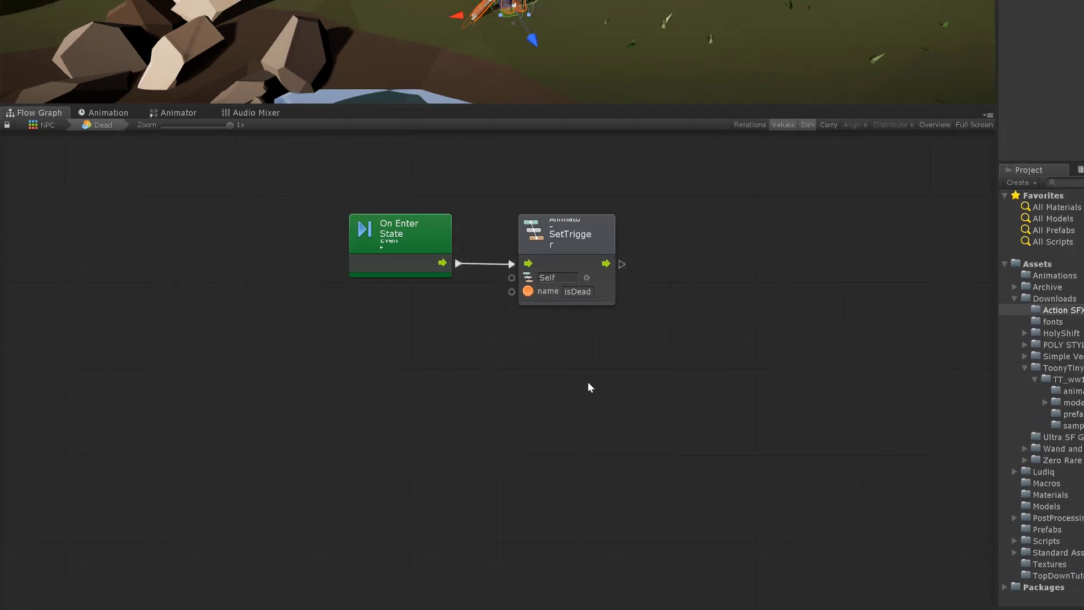